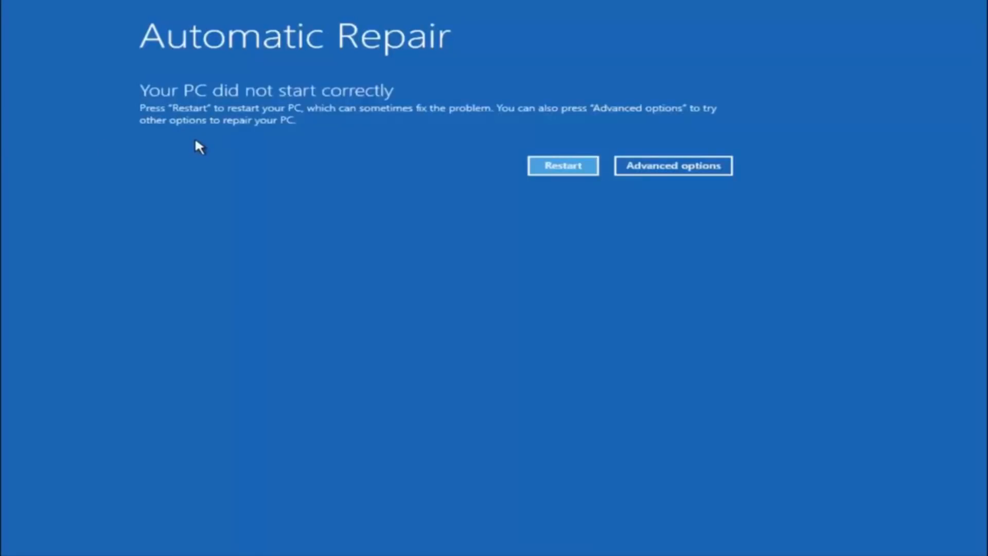
mouse_move(246, 142)
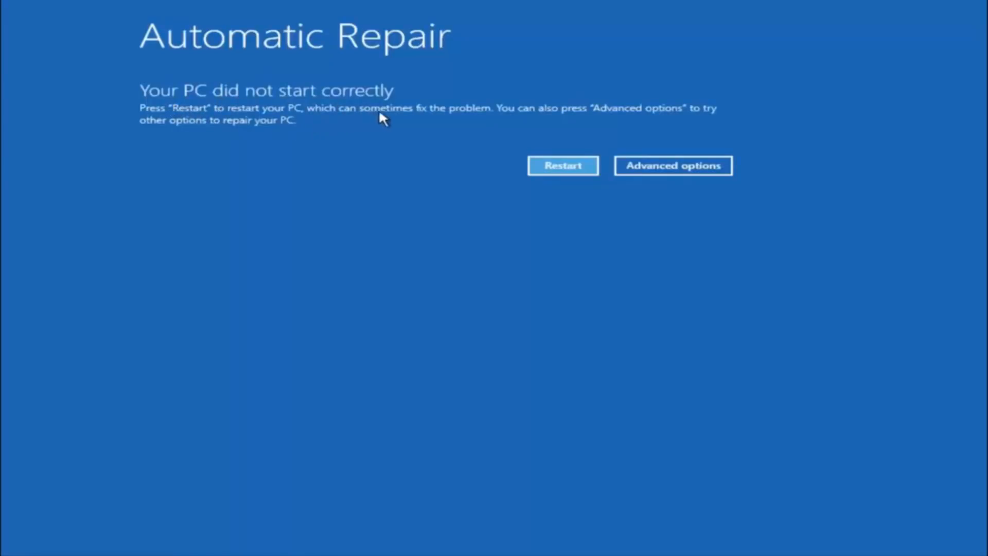
mouse_move(359, 103)
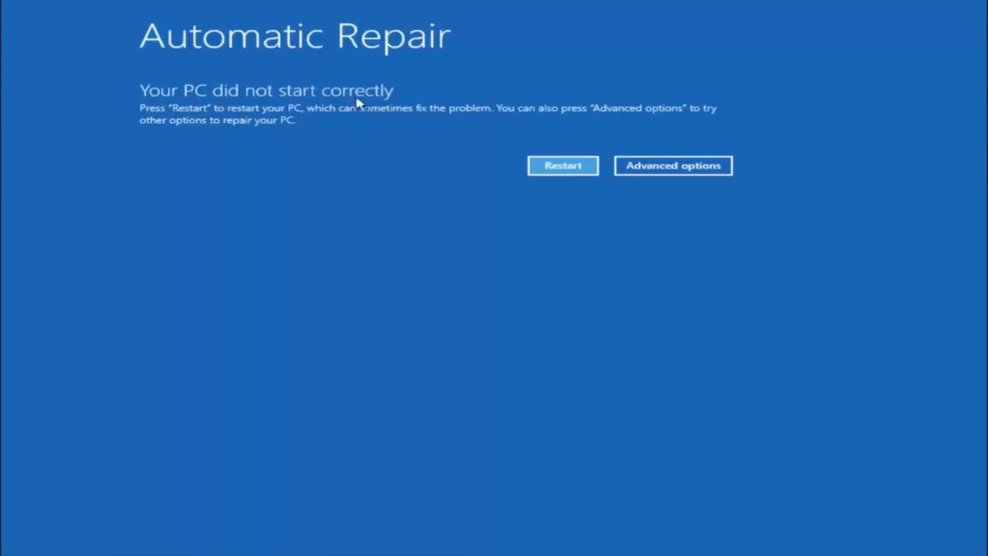
mouse_move(472, 105)
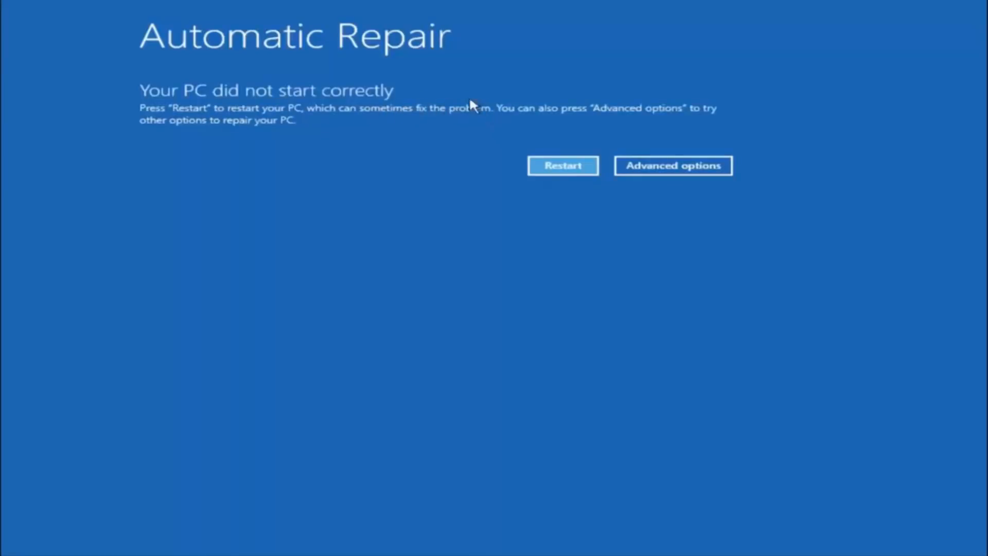
mouse_move(509, 117)
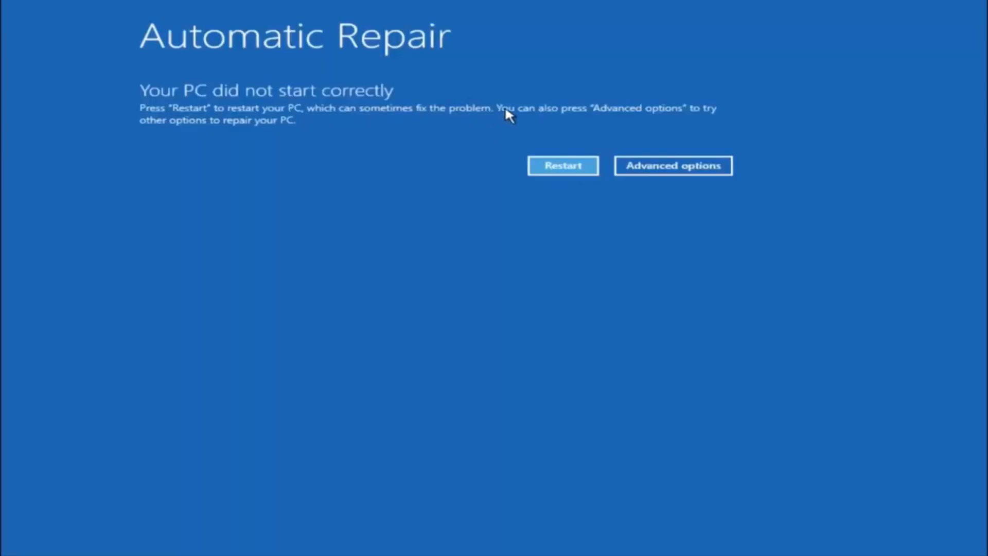
mouse_move(633, 113)
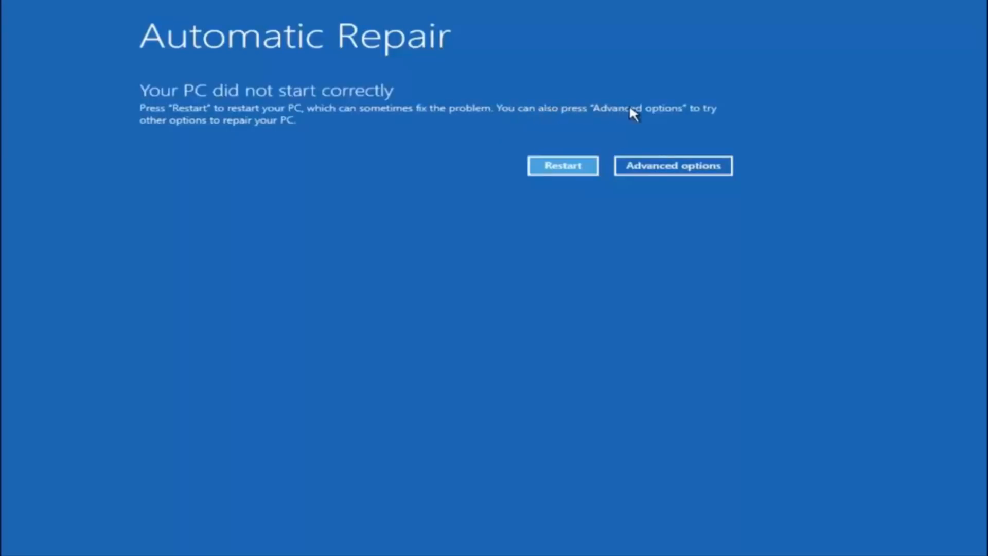
mouse_move(321, 134)
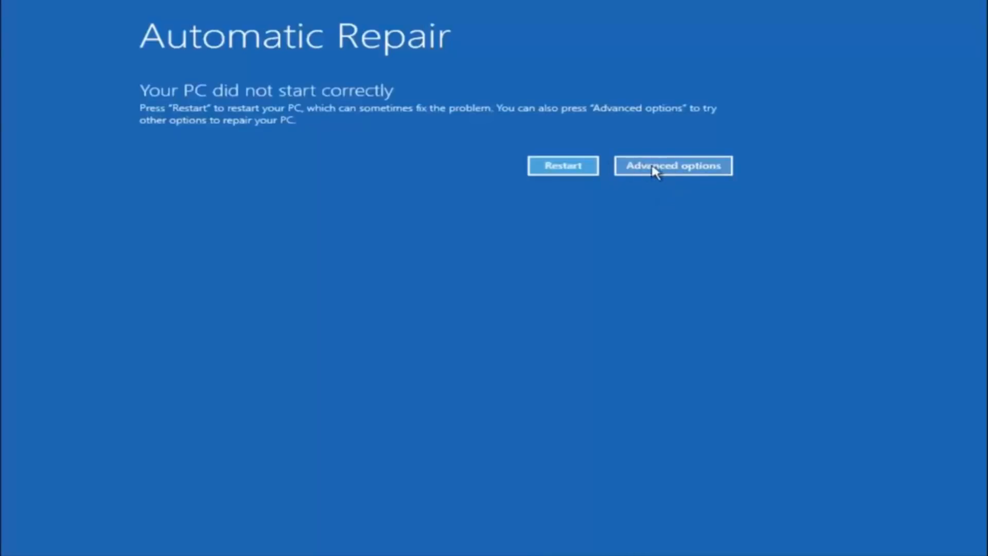
mouse_move(671, 166)
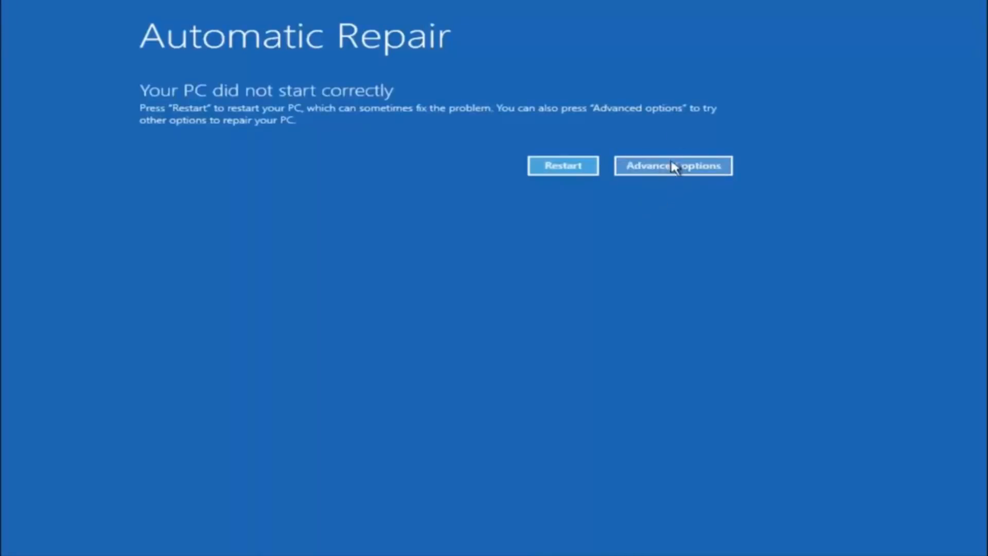
Navigate through Advanced options and Troubleshoot to the advanced recovery tools list
left_click(672, 166)
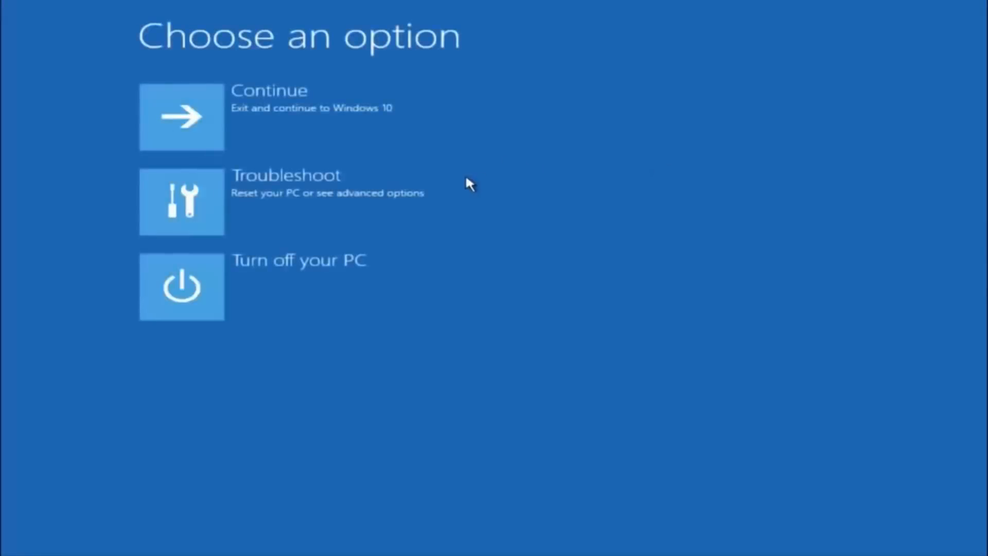
mouse_move(237, 192)
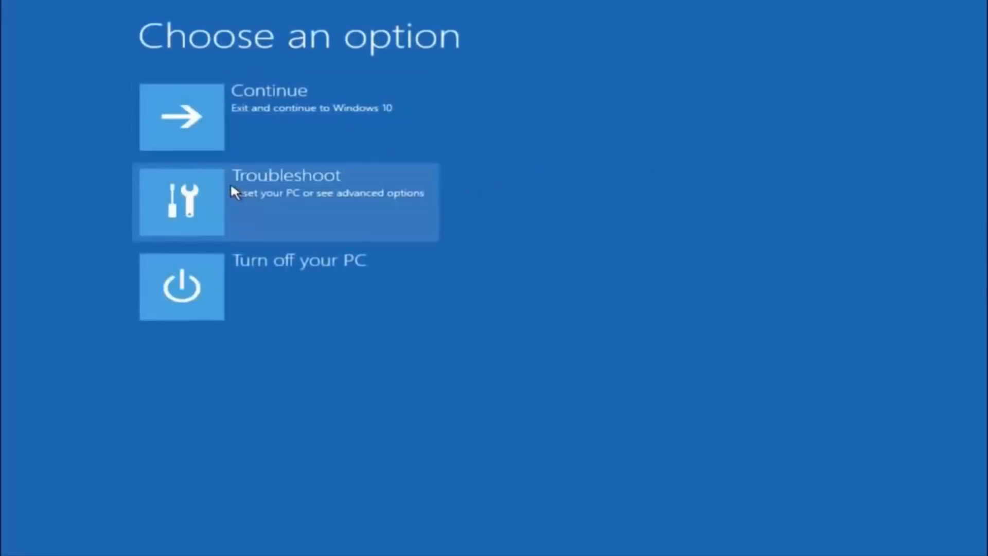
left_click(285, 202)
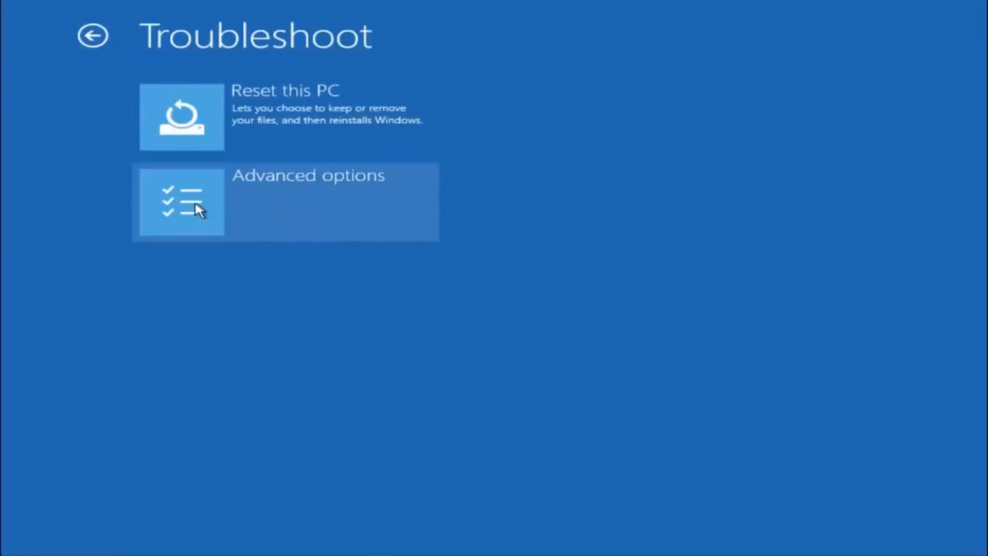
left_click(182, 201)
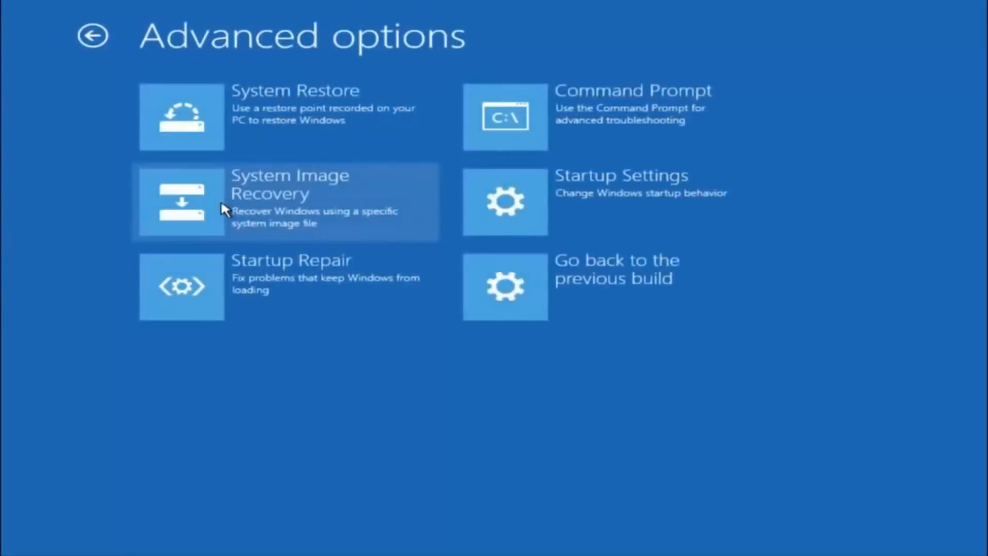
mouse_move(233, 107)
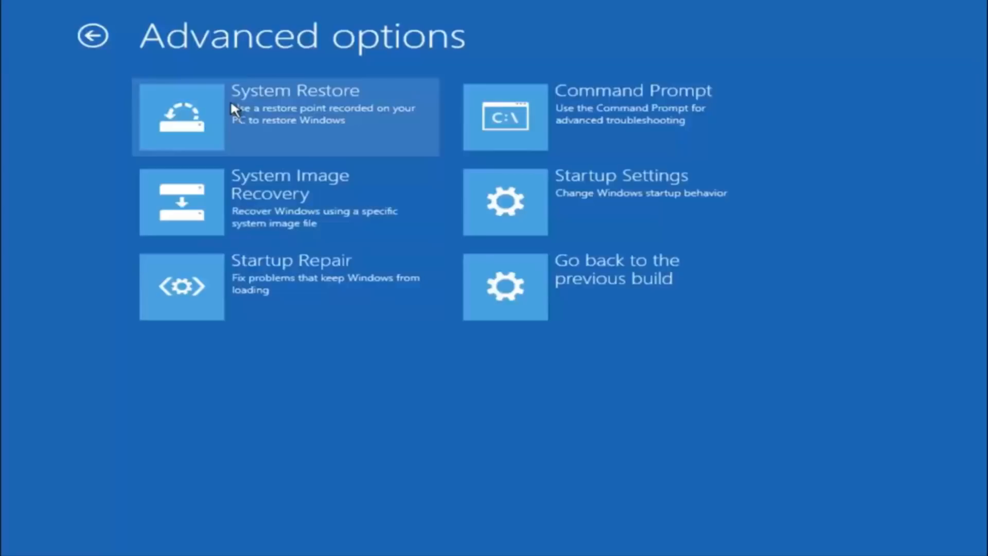
mouse_move(253, 110)
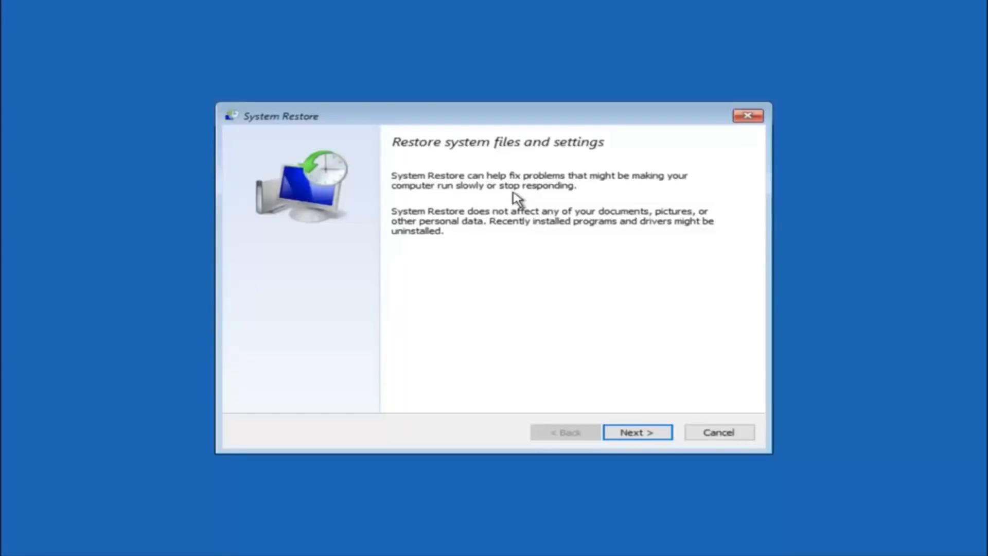
mouse_move(524, 220)
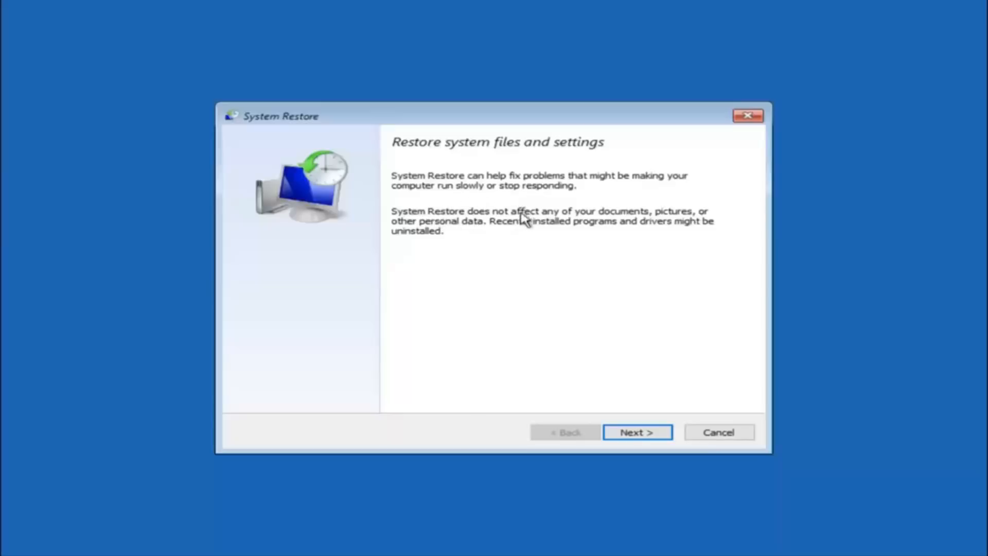
mouse_move(674, 222)
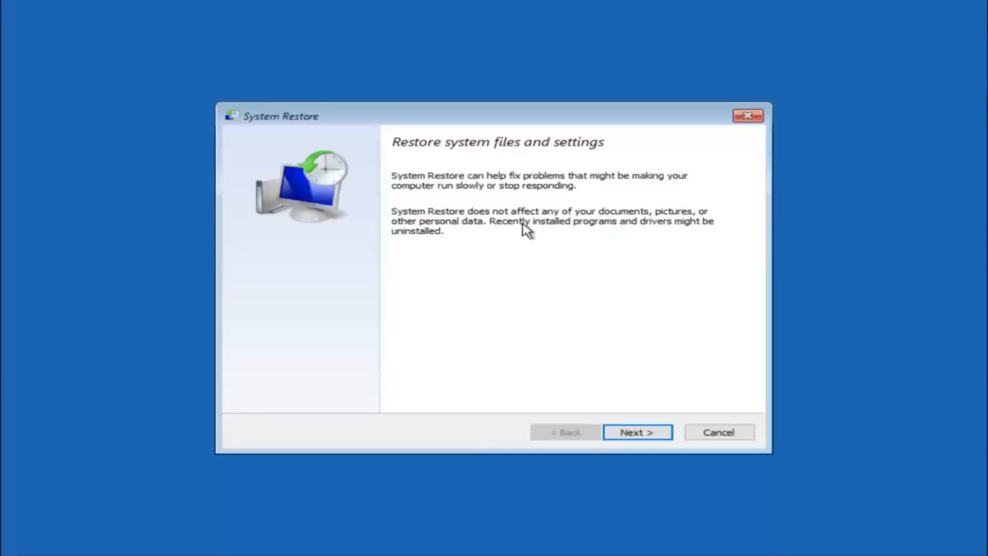
mouse_move(455, 239)
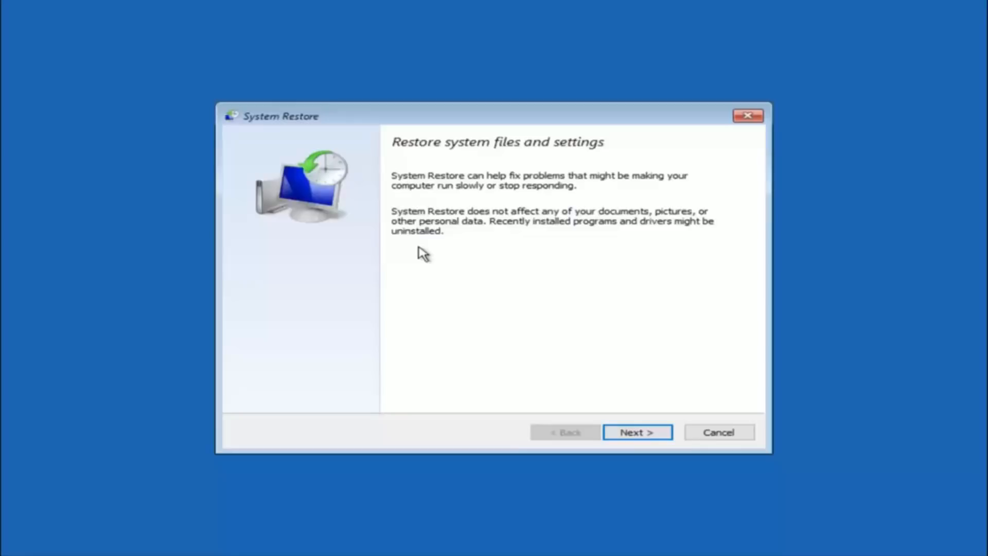
Continue to the restore point list and choose the 10/5/2016 'before update' manual point
left_click(637, 433)
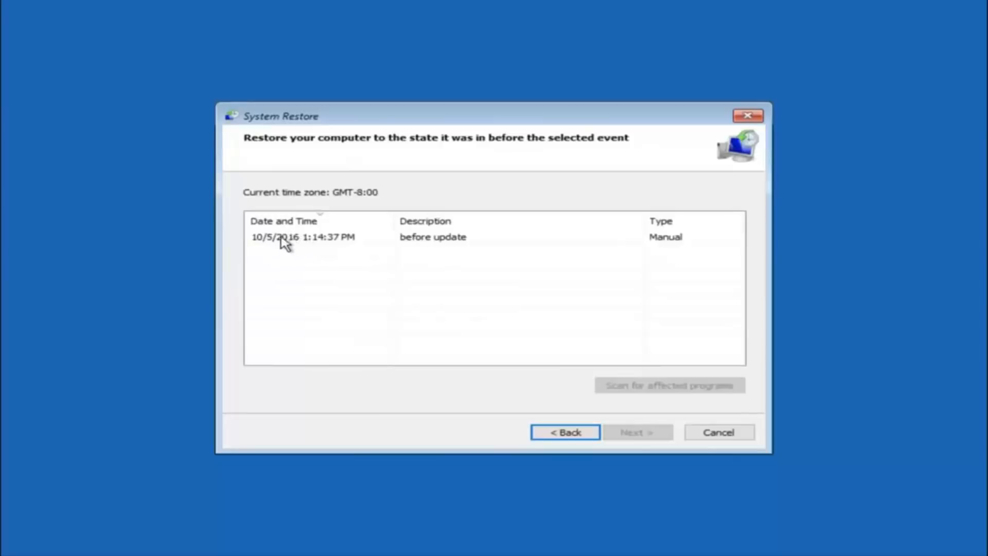
left_click(303, 236)
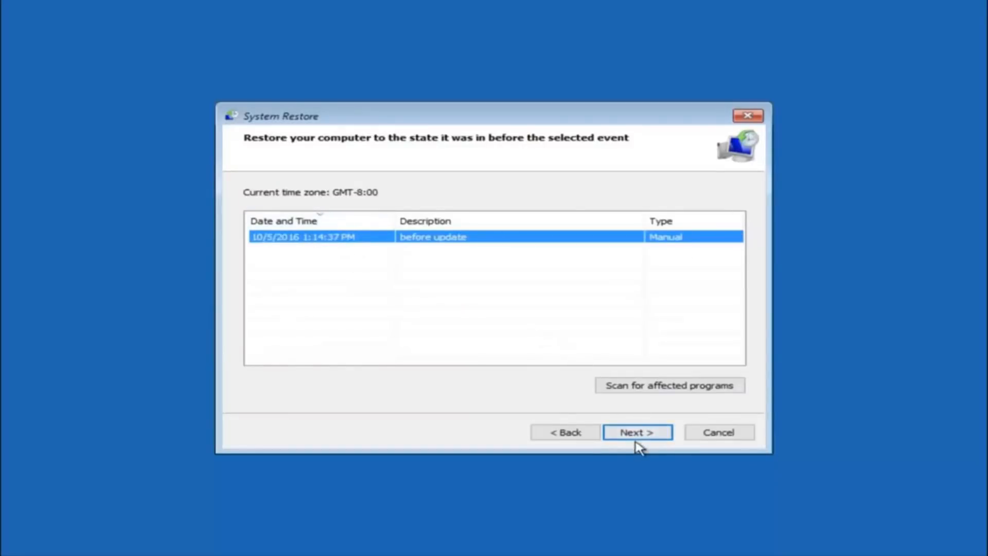
Advance to the confirmation page for restoring Local Disk (C:) to 'before update'
left_click(636, 432)
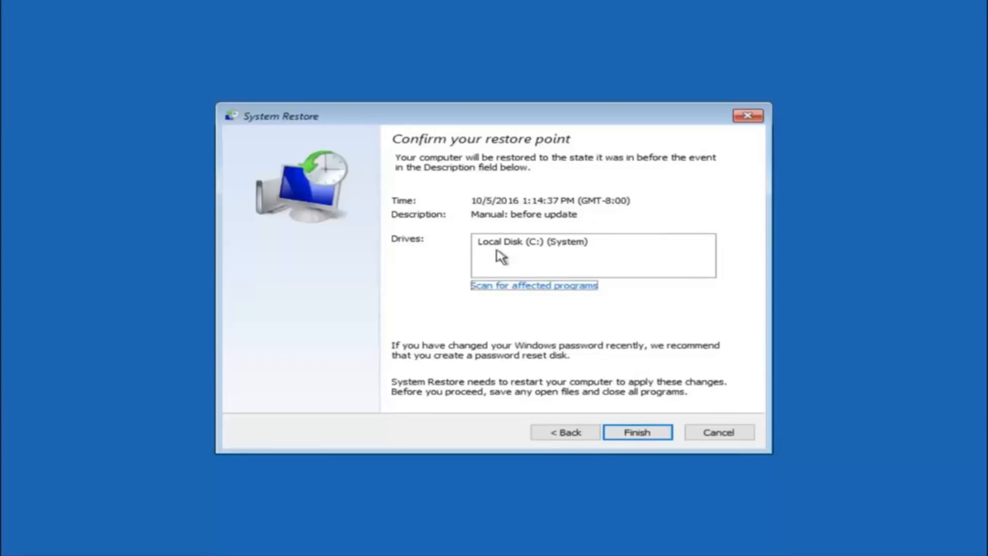
mouse_move(508, 256)
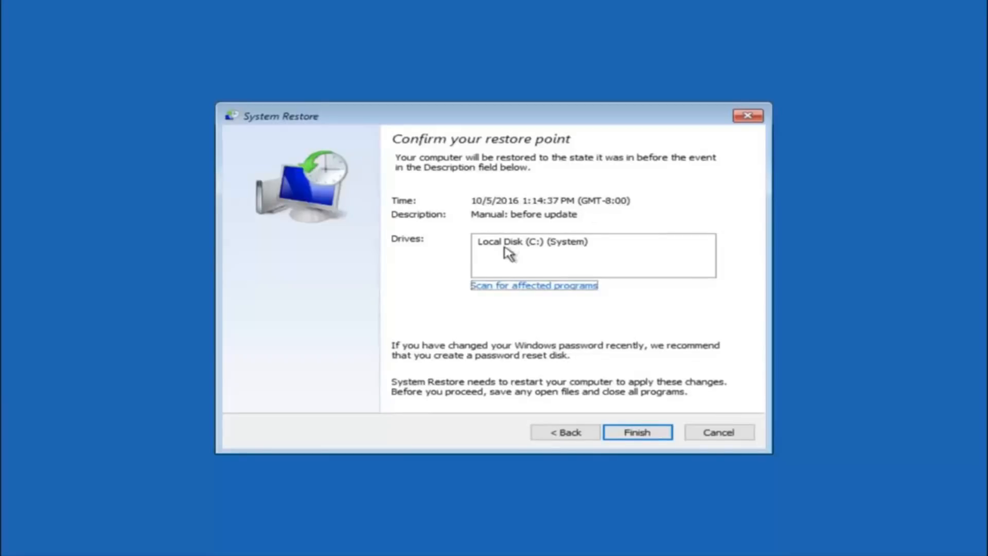
mouse_move(352, 336)
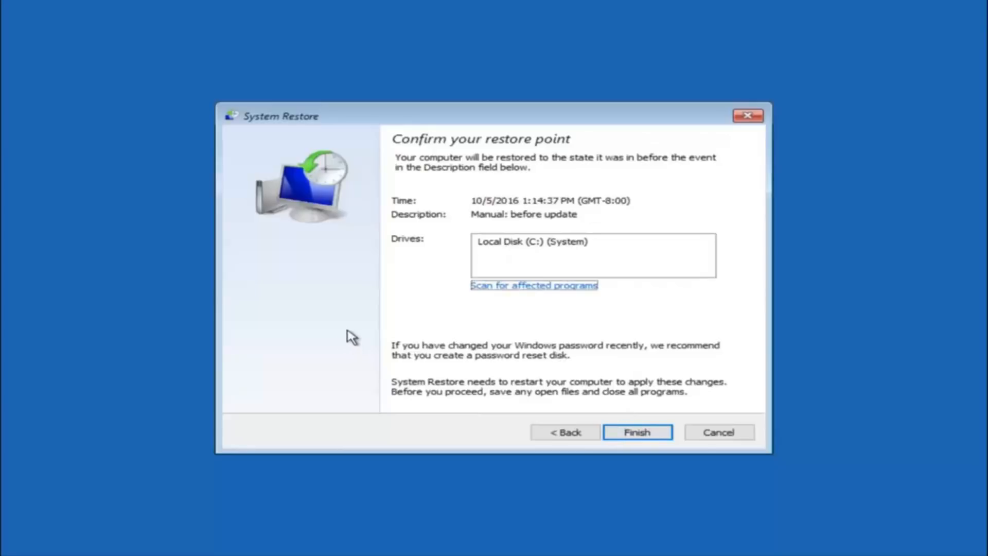
mouse_move(534, 345)
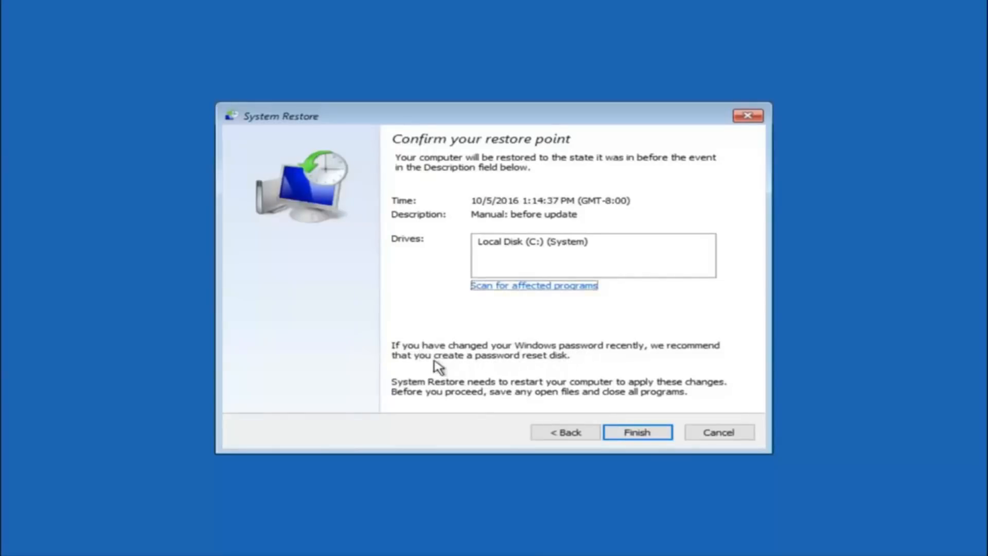
mouse_move(529, 363)
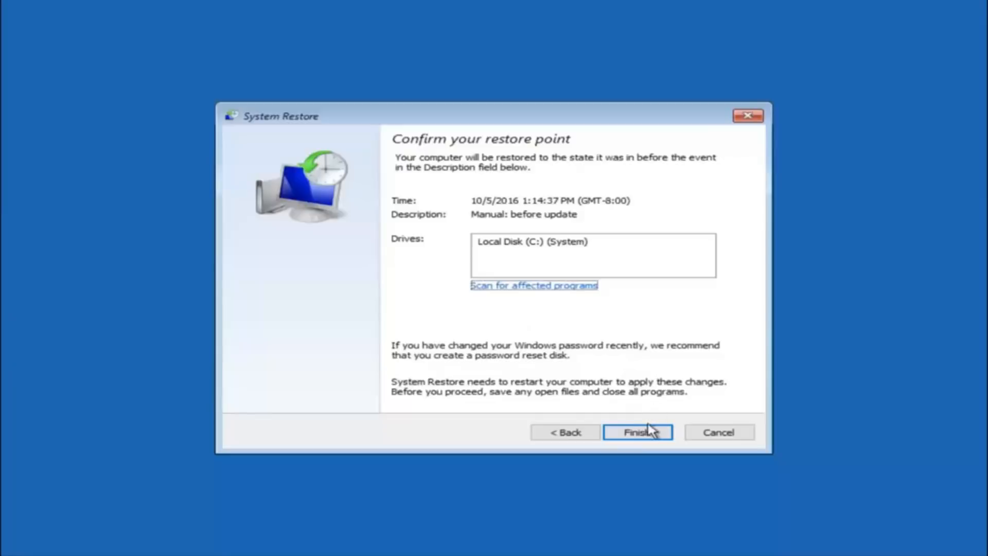
Finish the wizard and confirm the uninterruptible restore, completing rollback to 10/5/2016 1:14:37 PM
left_click(637, 432)
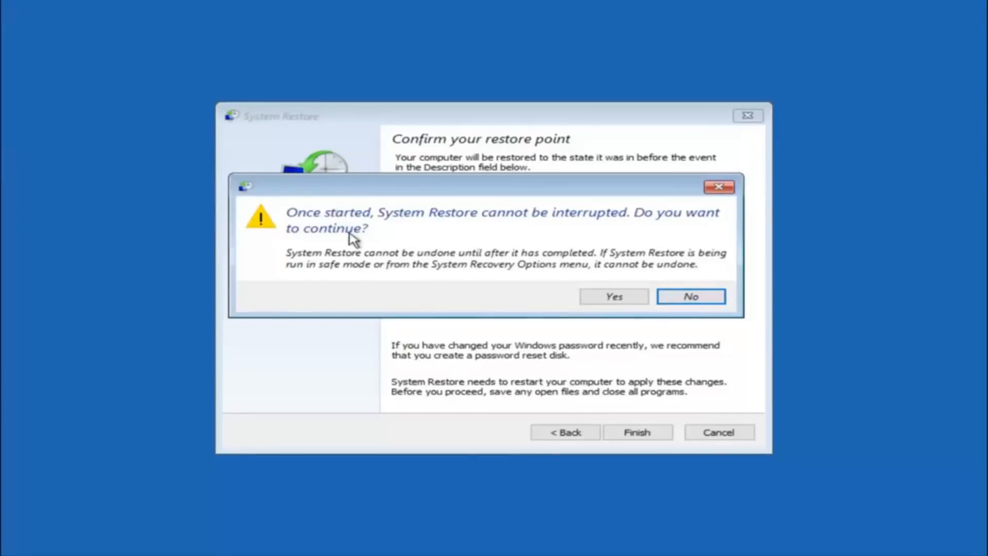
mouse_move(343, 245)
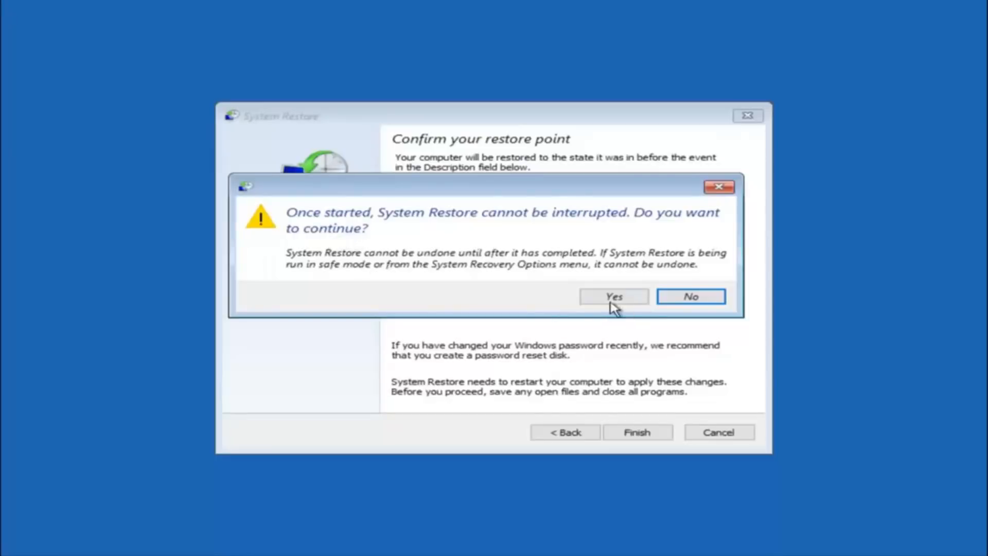
left_click(613, 296)
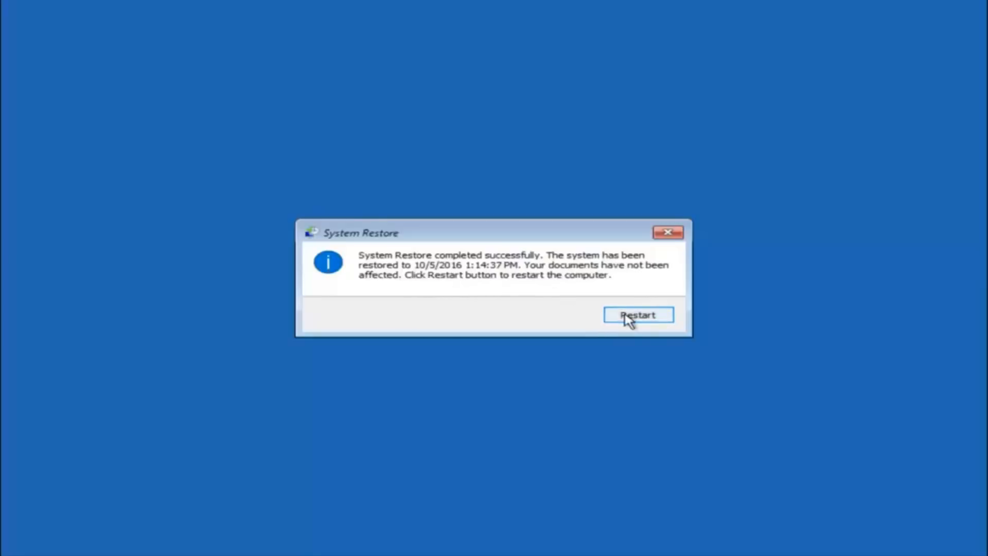
Restart the PC after the restore, landing on the Automatic Repair 'did not start correctly' screen
left_click(638, 314)
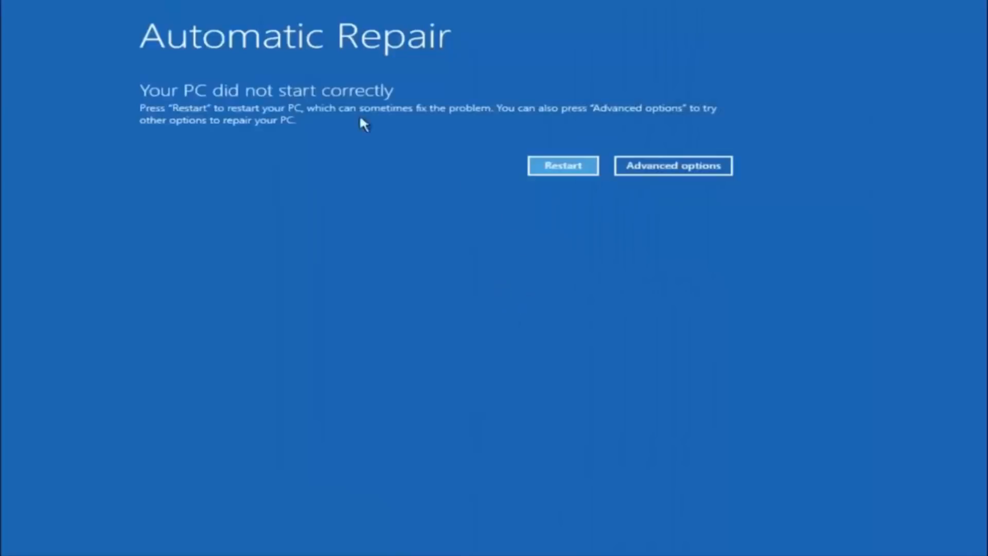
Go to Advanced options from Automatic Repair, reaching the Troubleshoot menu
left_click(672, 165)
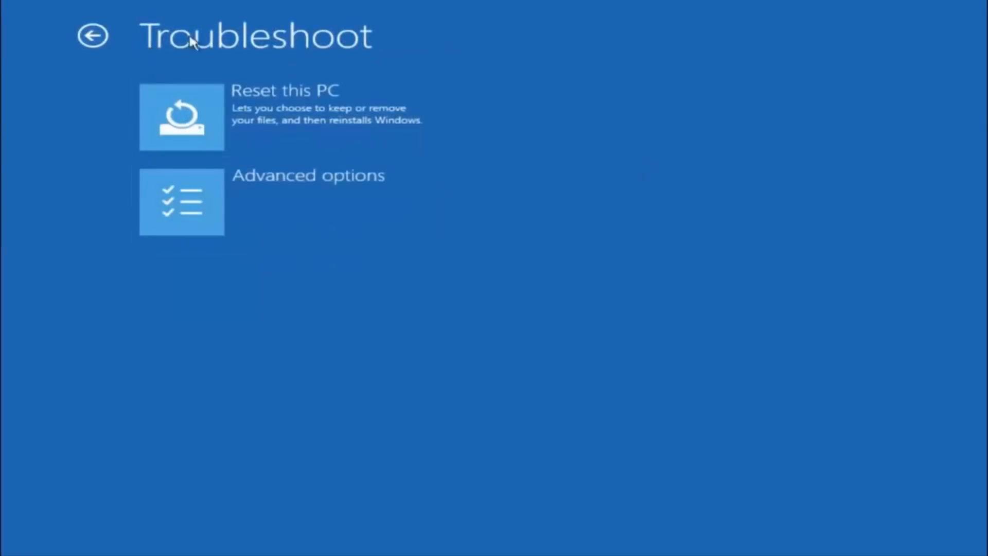
mouse_move(233, 201)
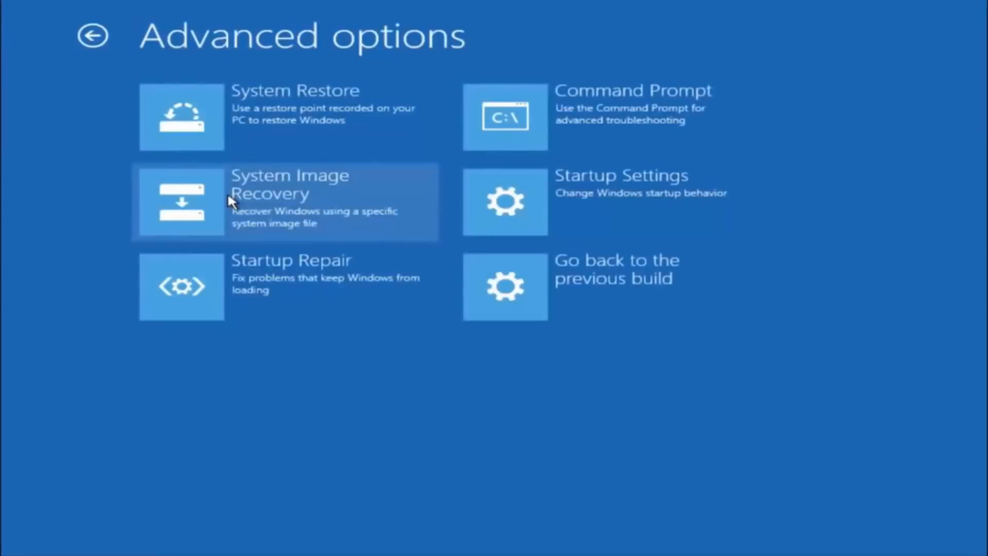
mouse_move(234, 317)
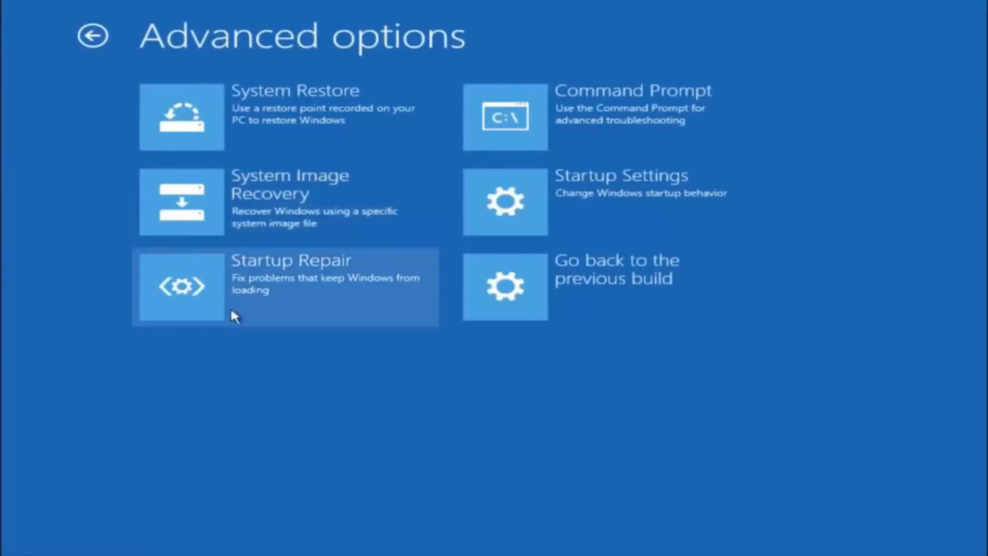
mouse_move(309, 275)
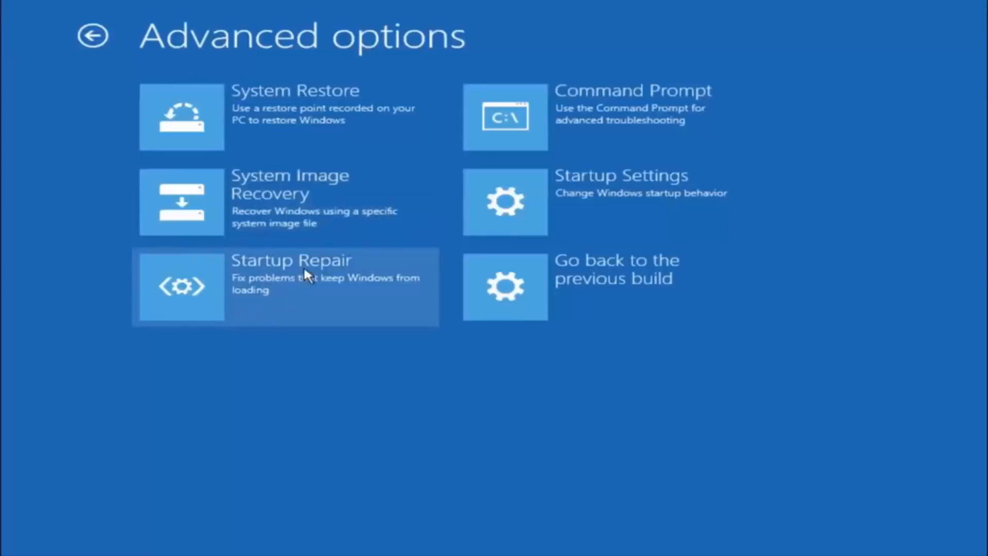
mouse_move(305, 289)
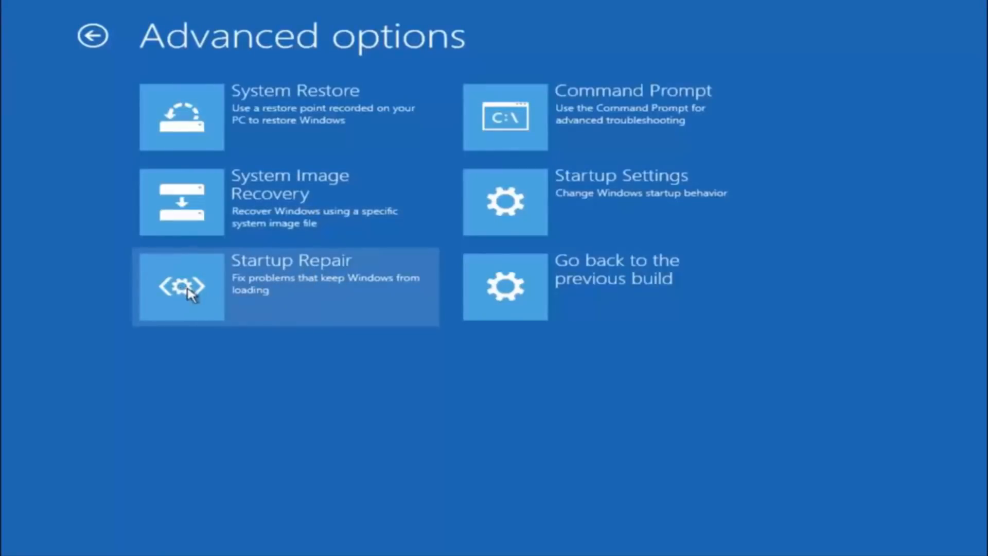
left_click(182, 287)
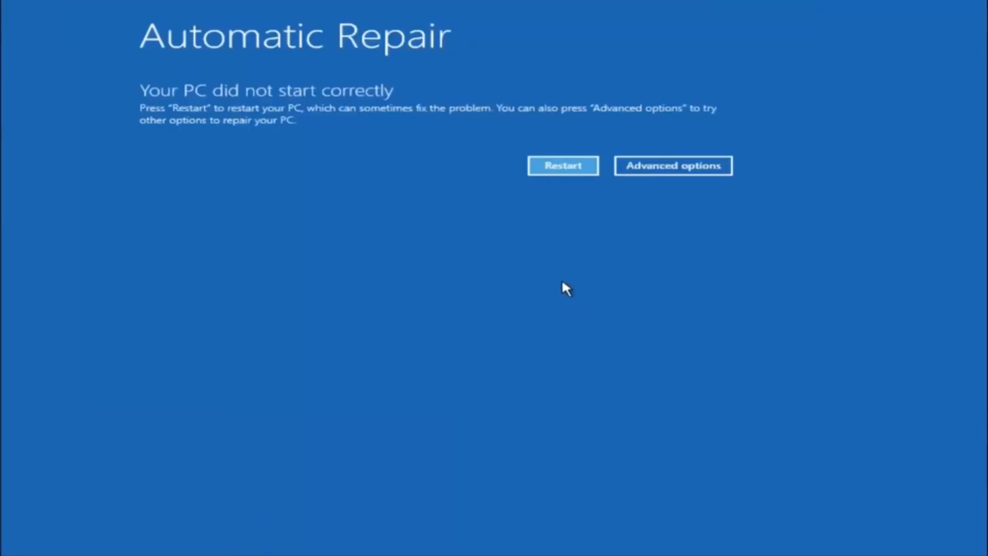
mouse_move(240, 227)
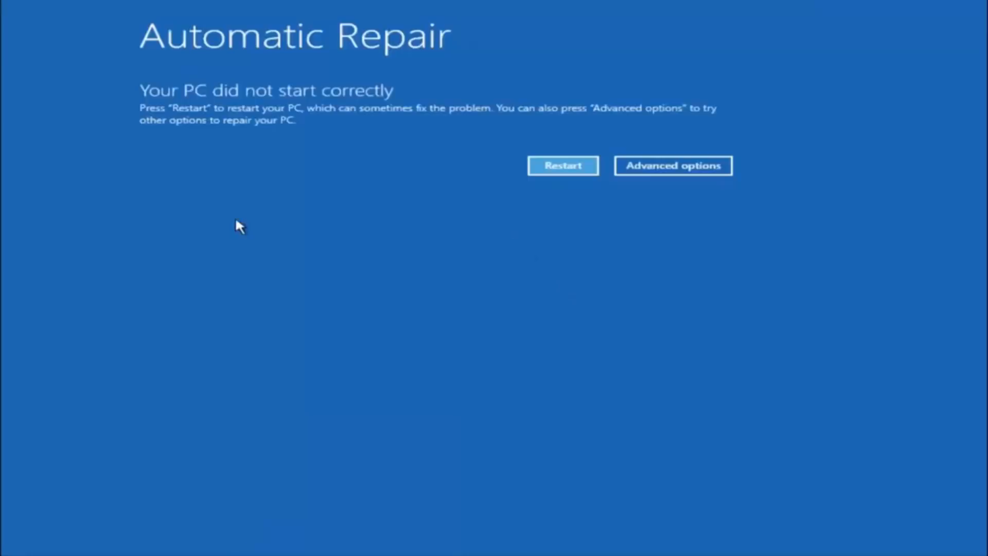
mouse_move(339, 132)
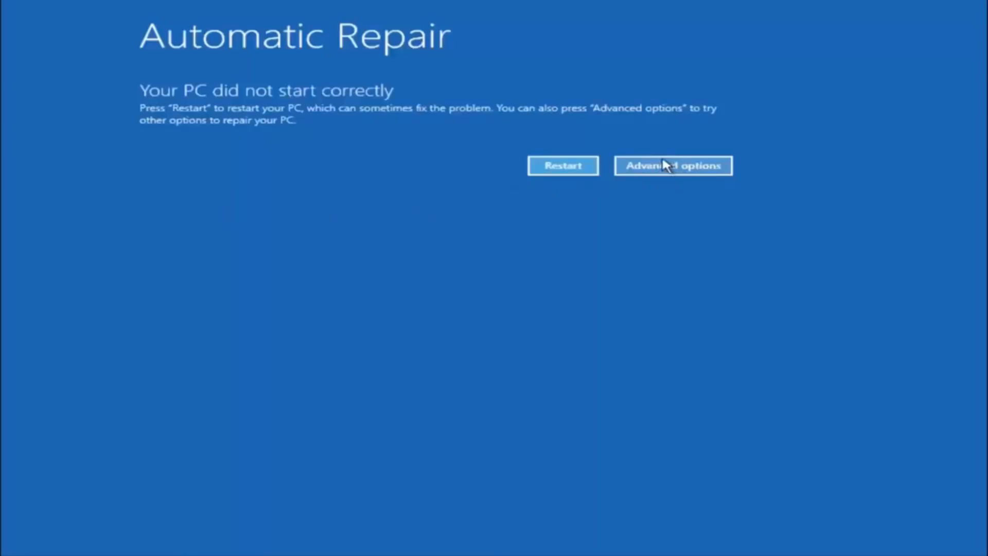
Navigate through Troubleshoot to Advanced options and launch Command Prompt at X:\windows\system32
left_click(673, 165)
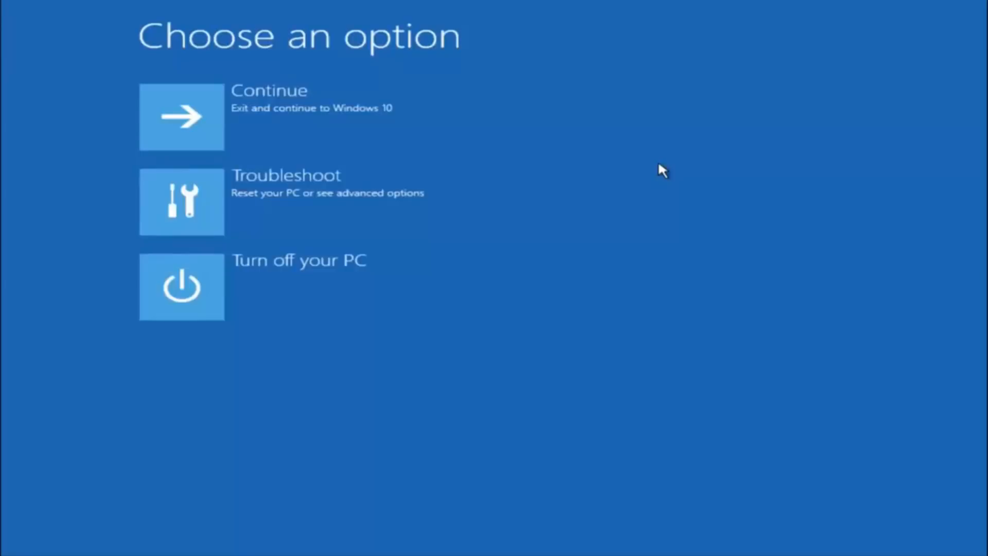
mouse_move(183, 221)
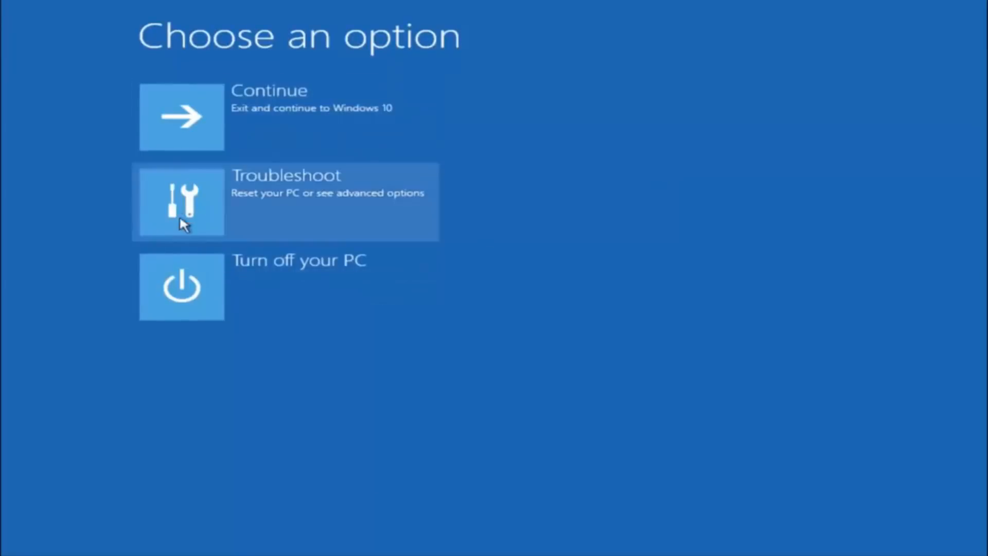
left_click(182, 201)
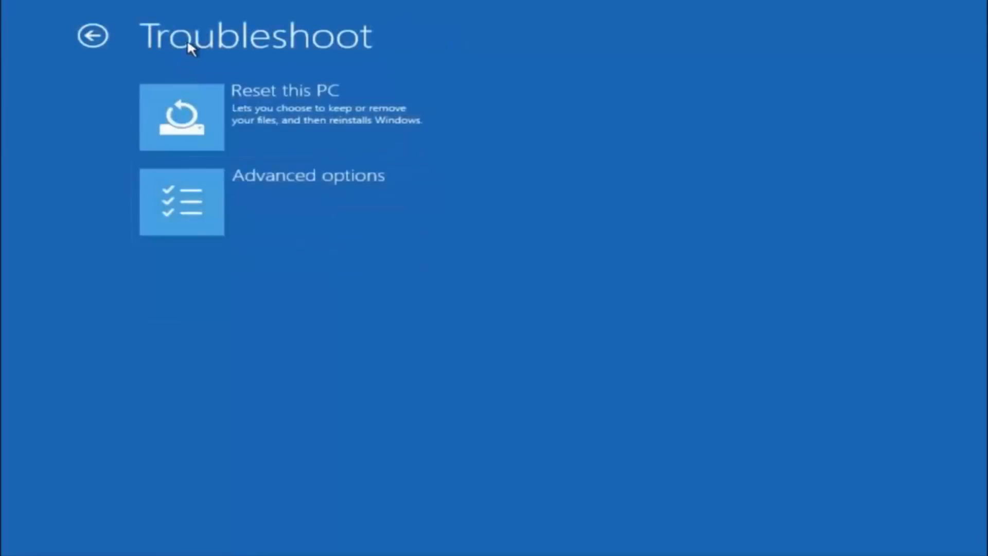
left_click(182, 202)
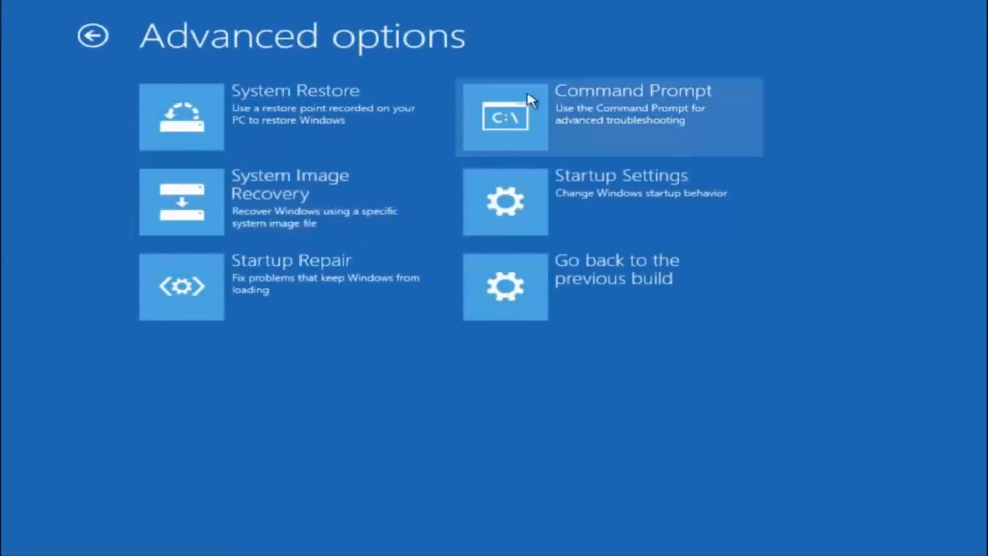
mouse_move(634, 122)
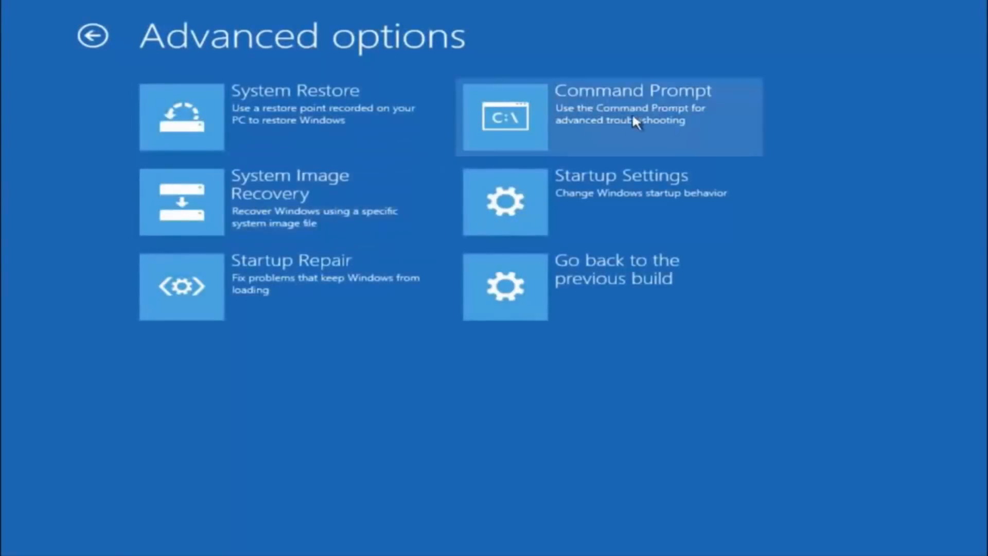
left_click(609, 117)
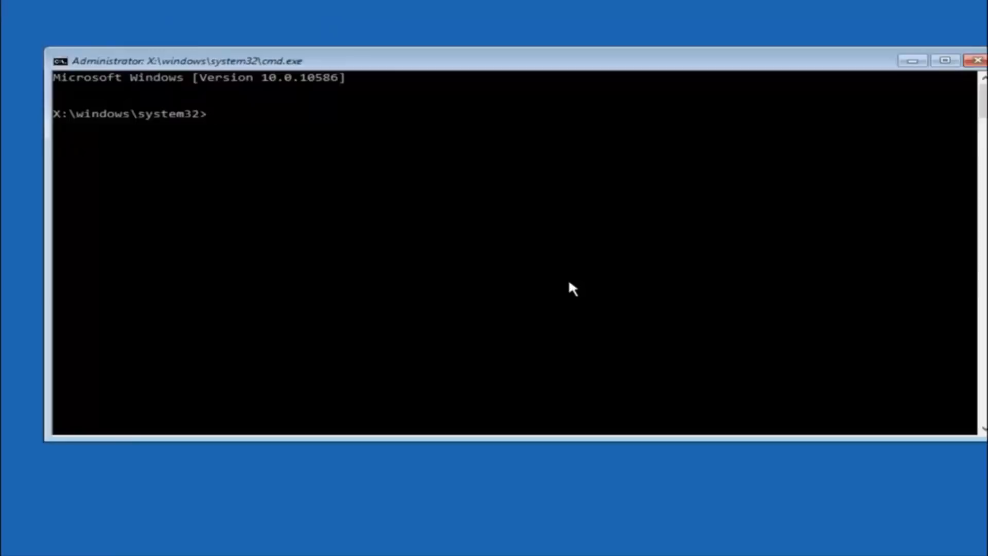
Switch to drive C: and run dir, listing PerfLogs, Program Files, Users, Windows and Windows.old
type("C:")
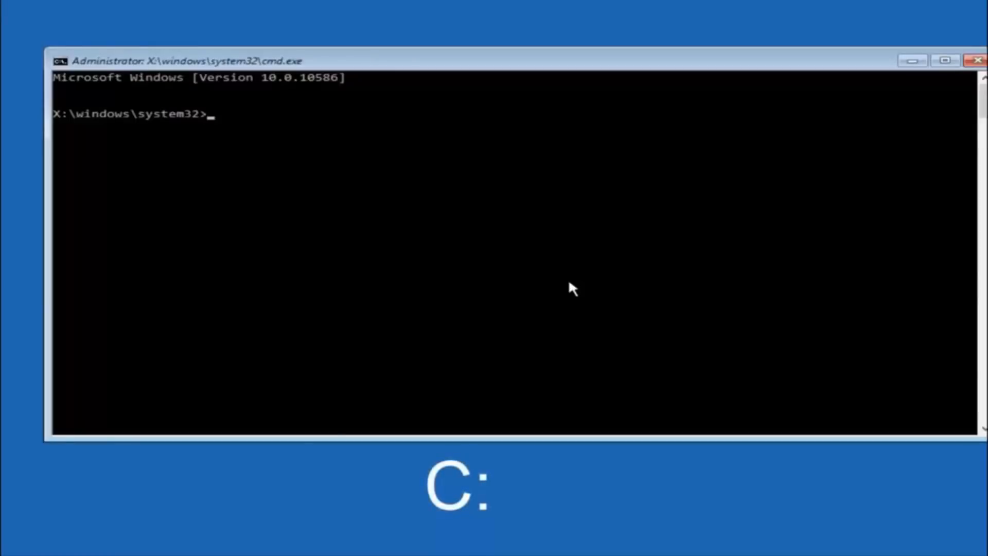
type("c:")
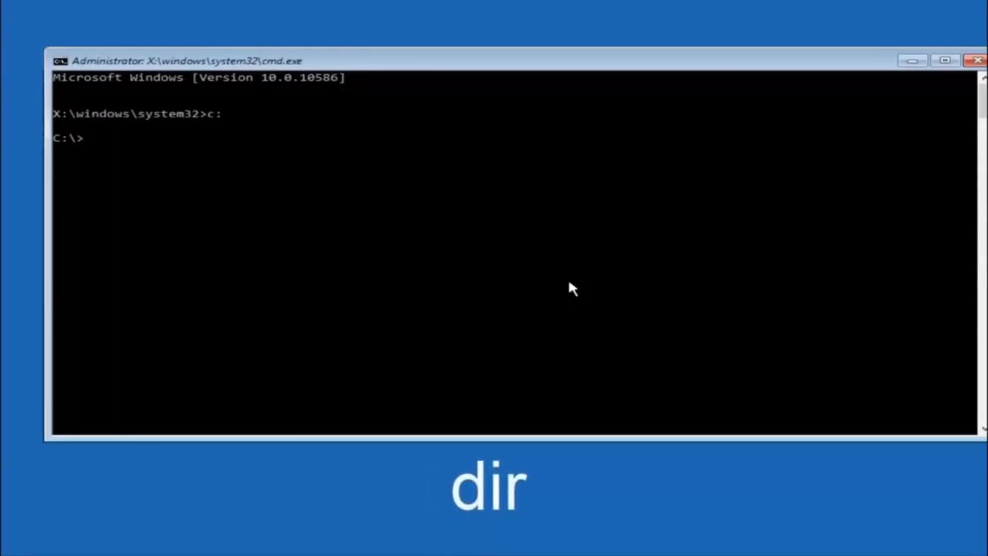
type("dir")
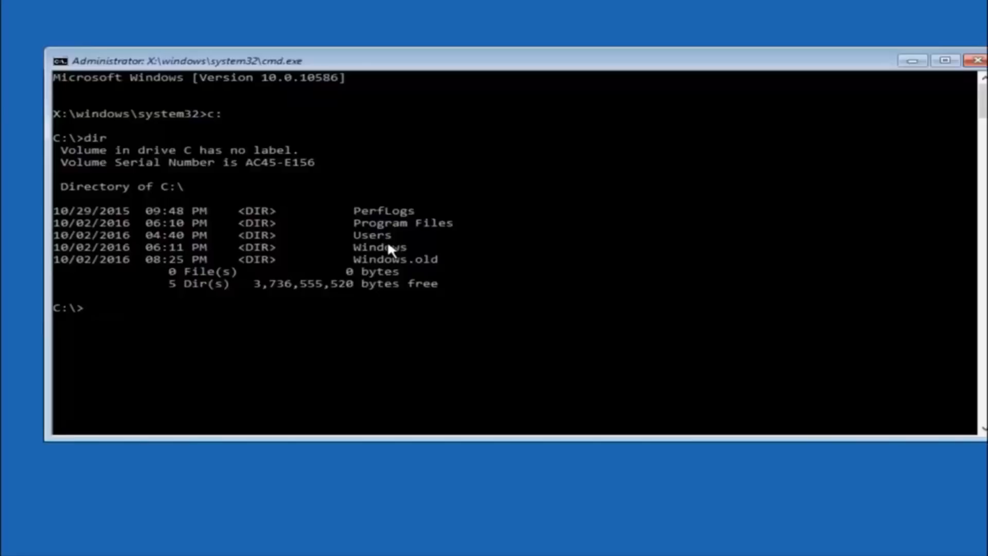
Change directory to \windows\system32\config
type("cd")
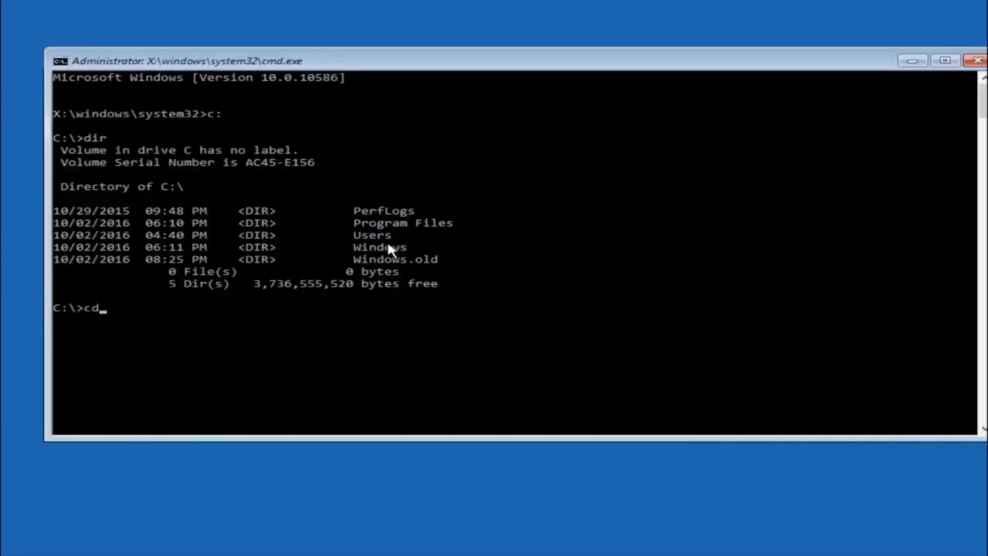
type("\\")
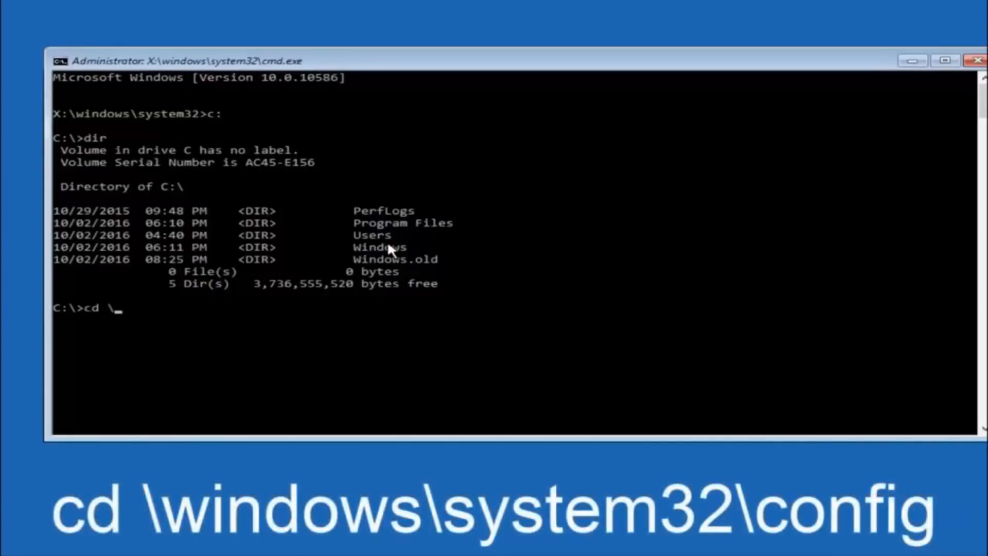
type("windows")
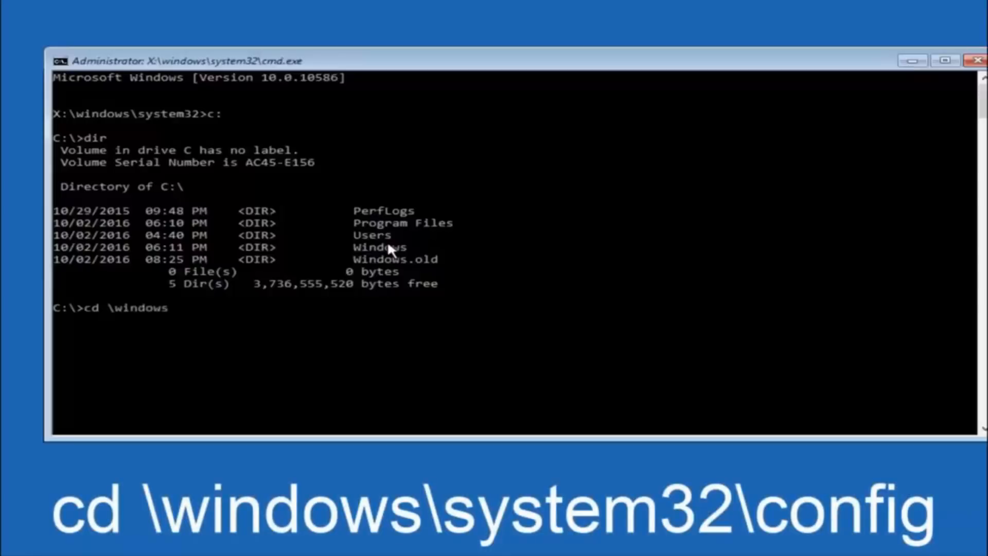
type("\\syste")
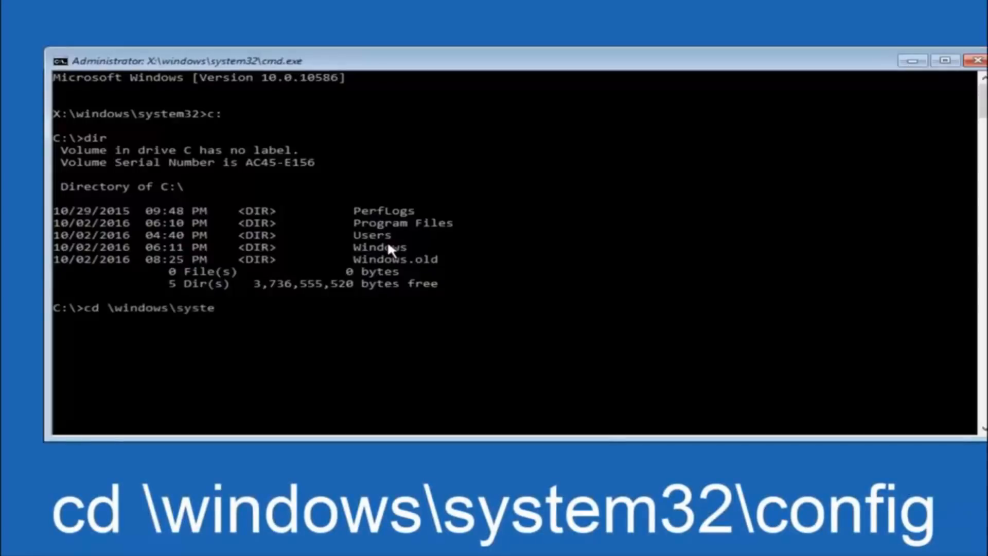
type("m32")
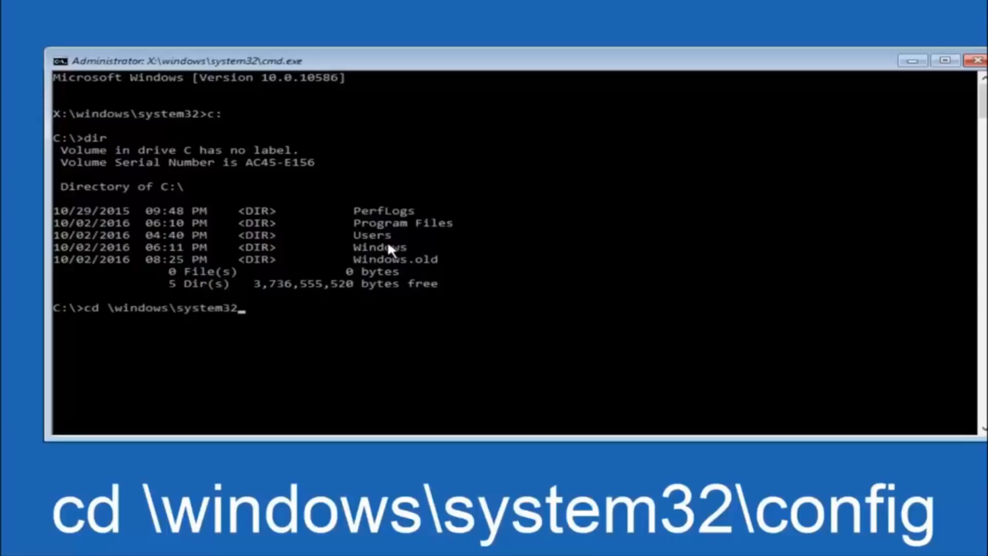
type("\\config")
type("md")
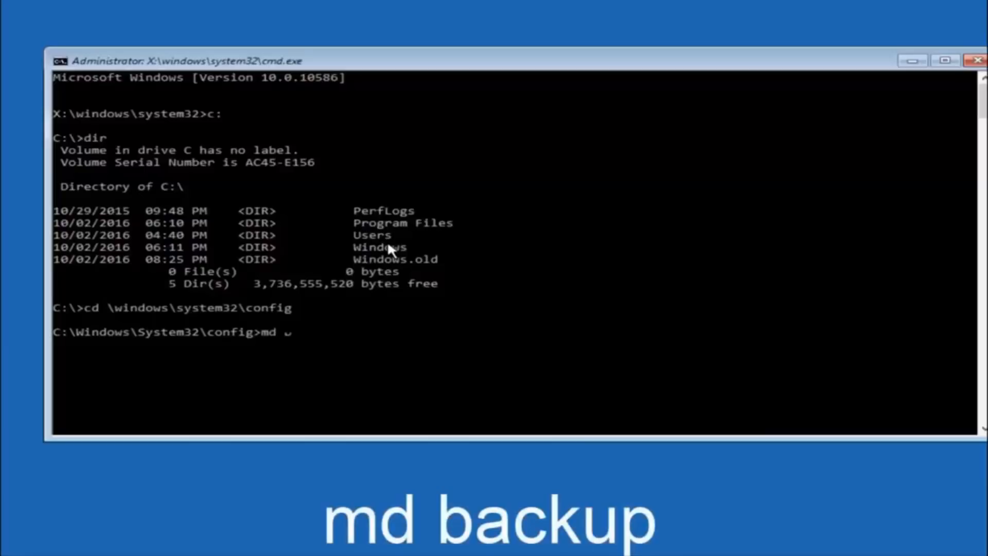
Create a backup folder in the config directory with md backup
type("backup")
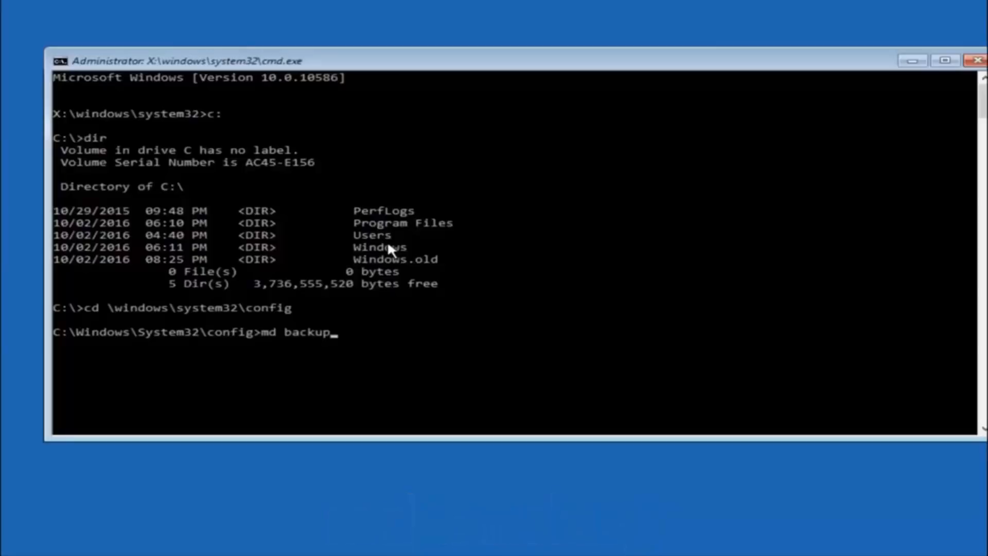
mouse_move(319, 355)
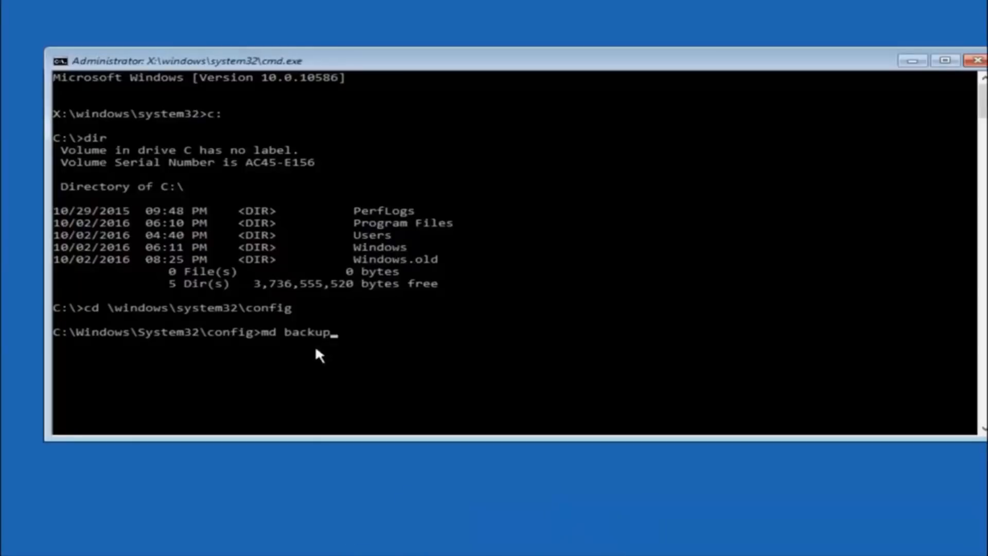
mouse_move(298, 351)
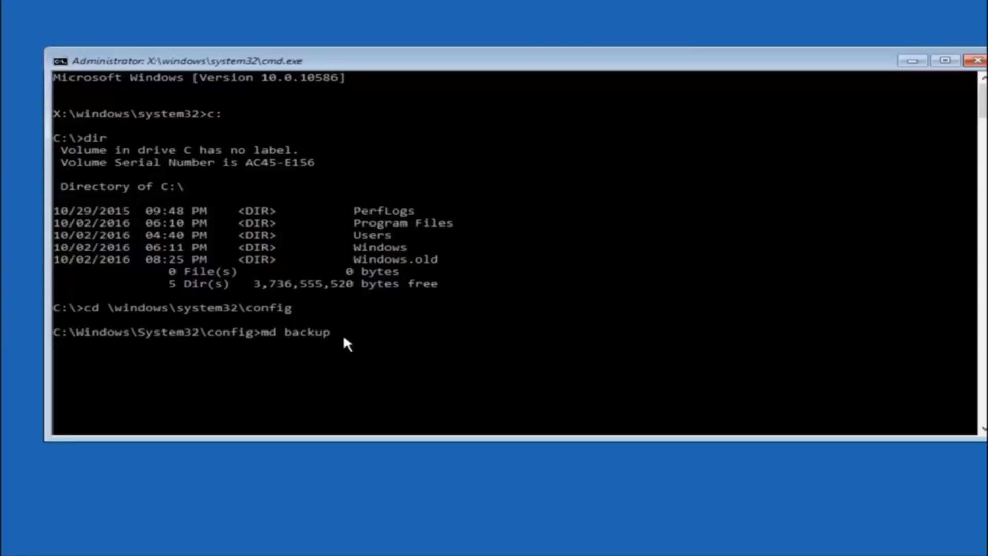
type("1")
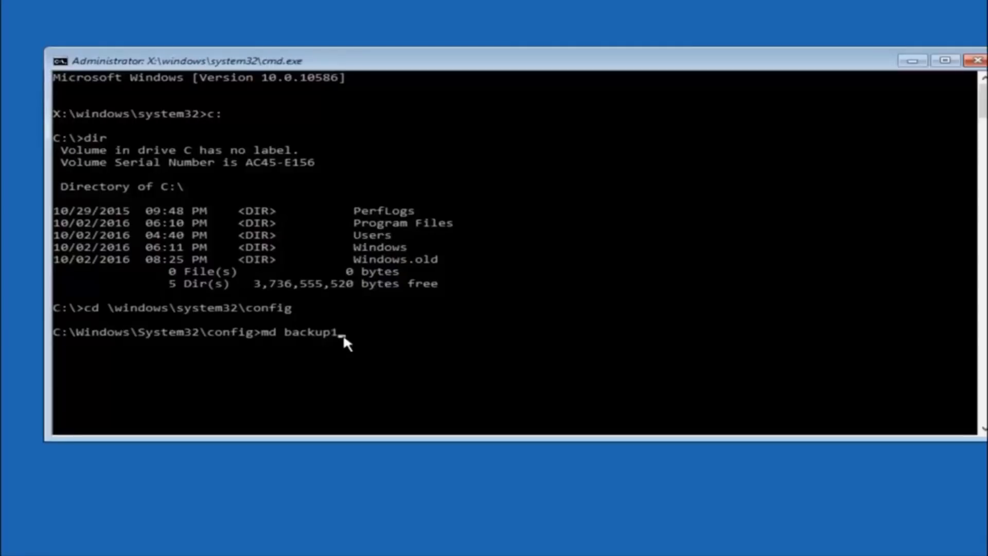
key("Backspace")
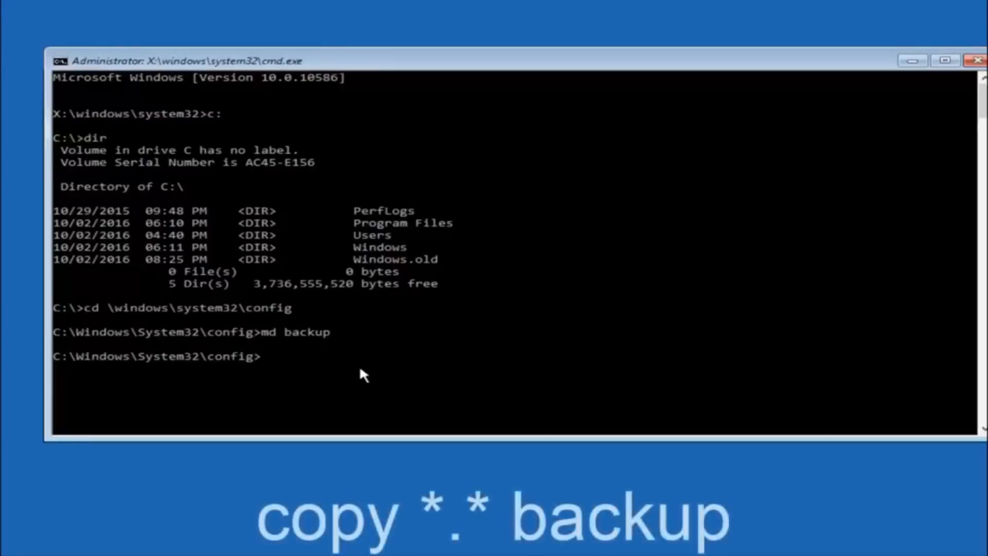
Run copy *.* backup, copying the ten registry files including SAM, SOFTWARE and SYSTEM
type("copy")
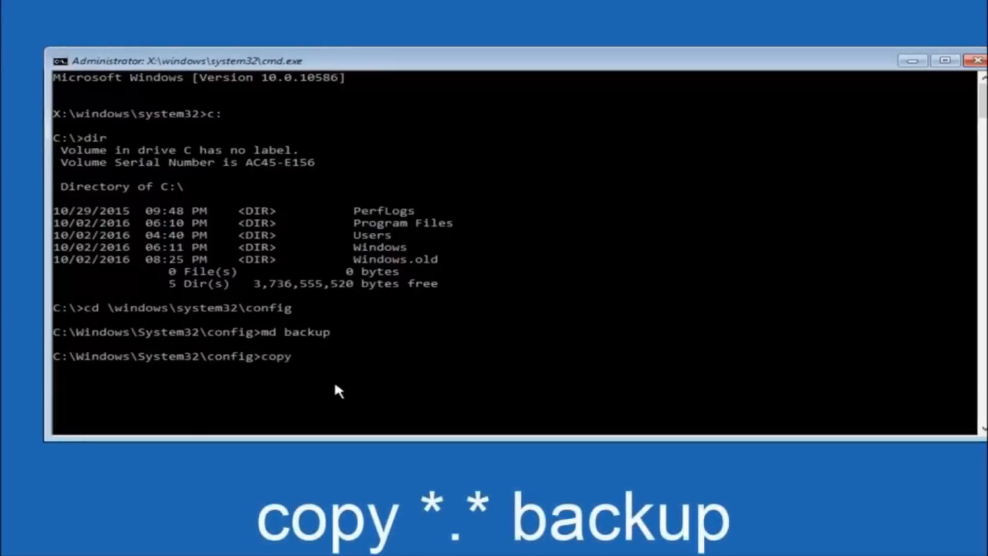
type("*")
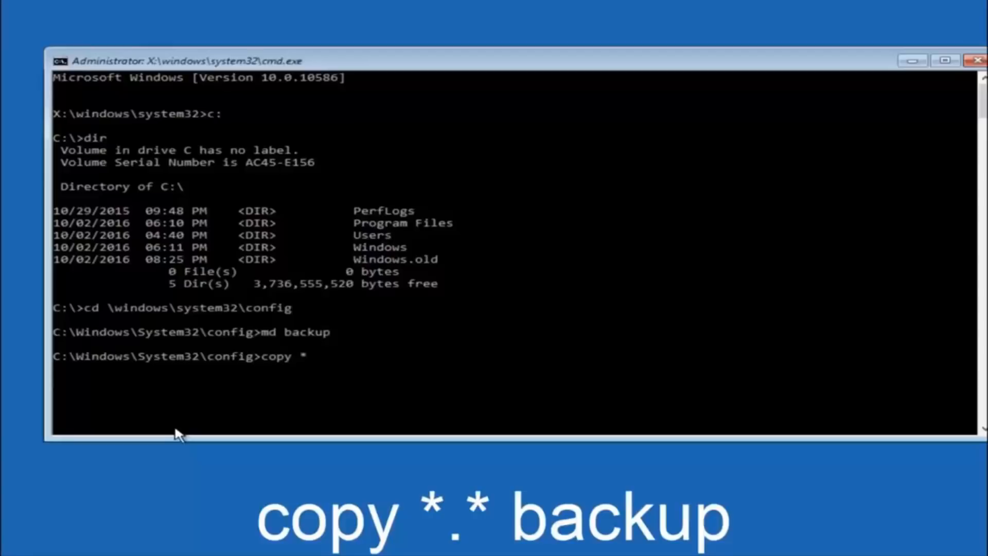
type(".*")
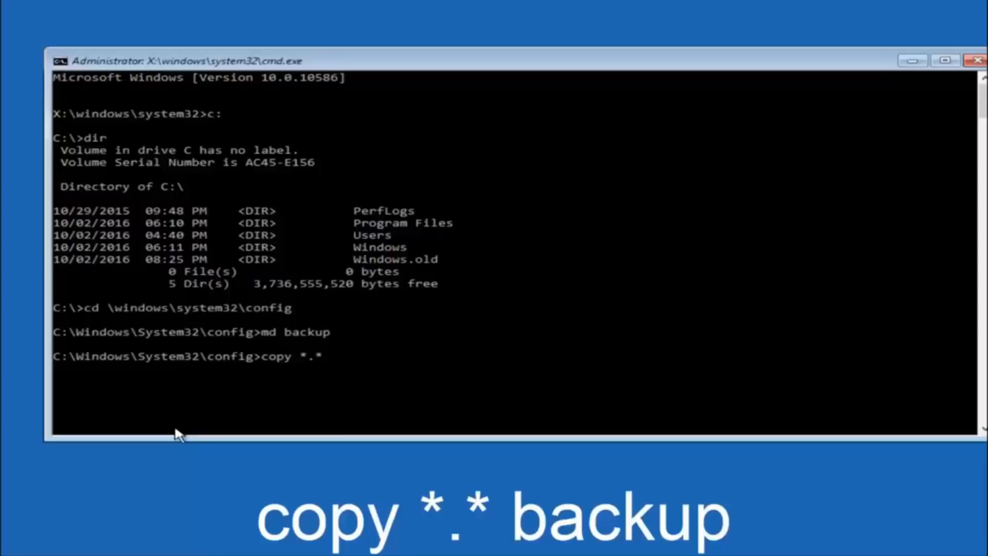
type("backup")
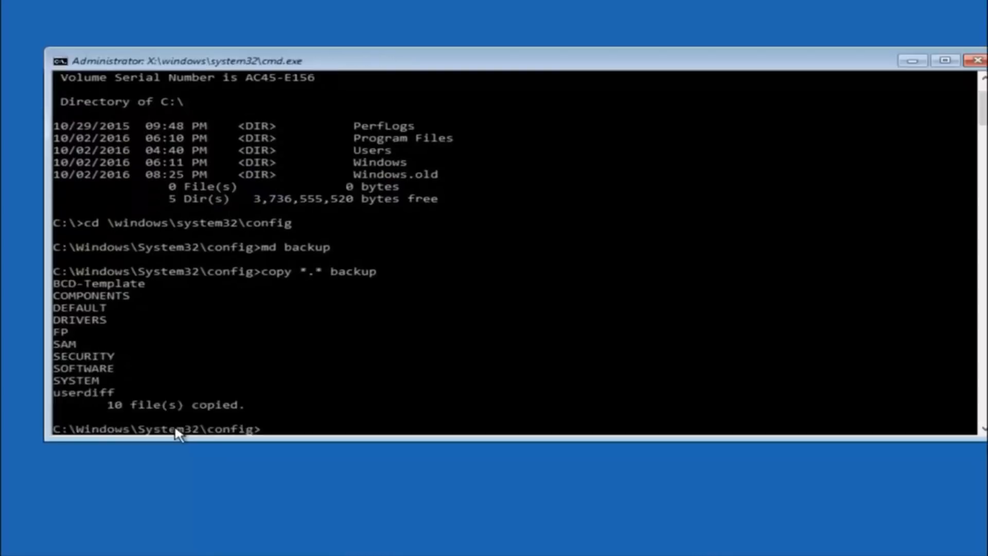
type("cd")
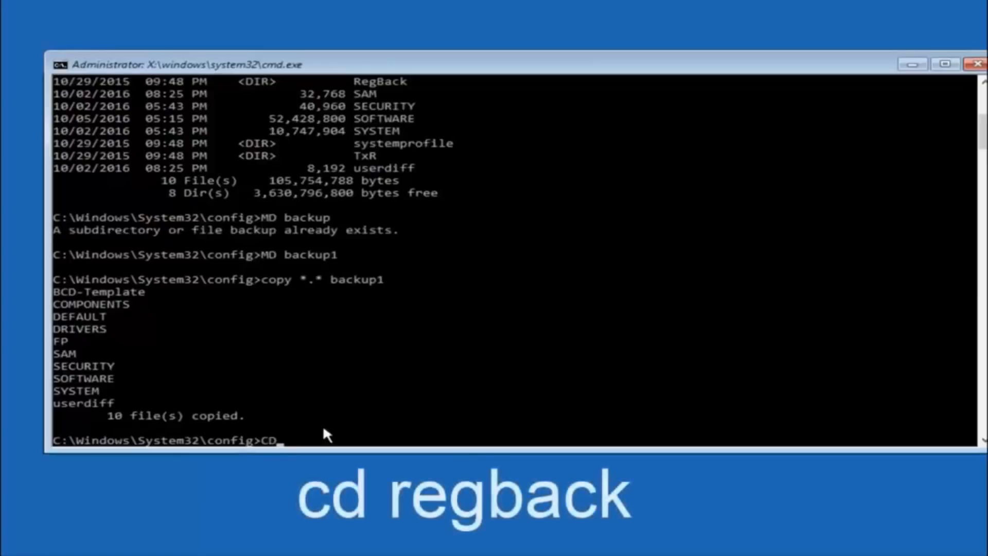
Change into the RegBack directory with cd and list its contents with dir
type("regback")
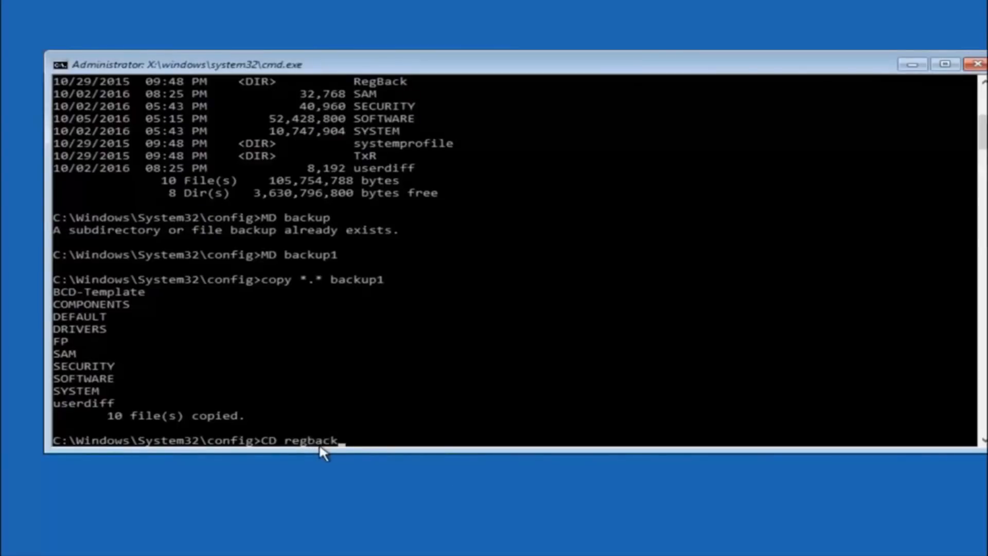
key("enter")
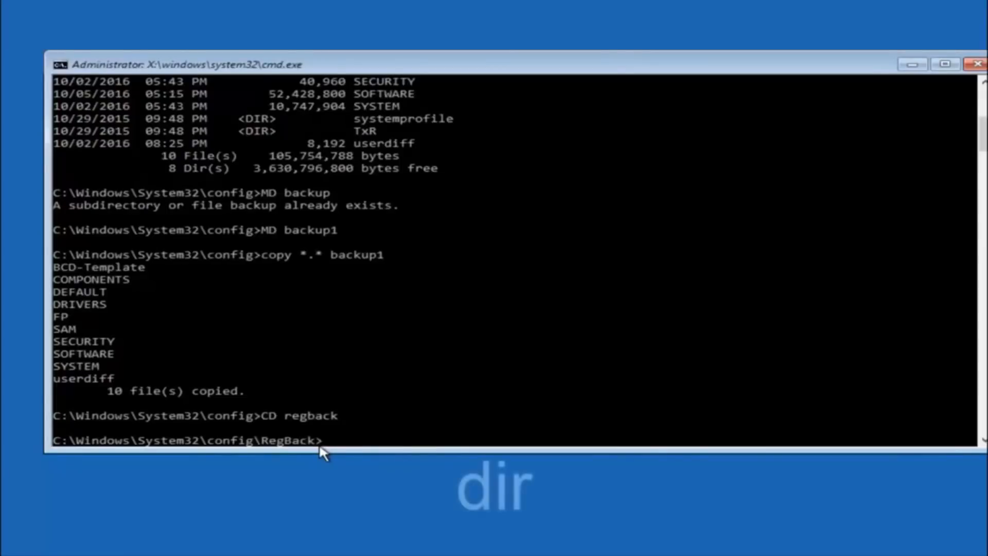
type("dir")
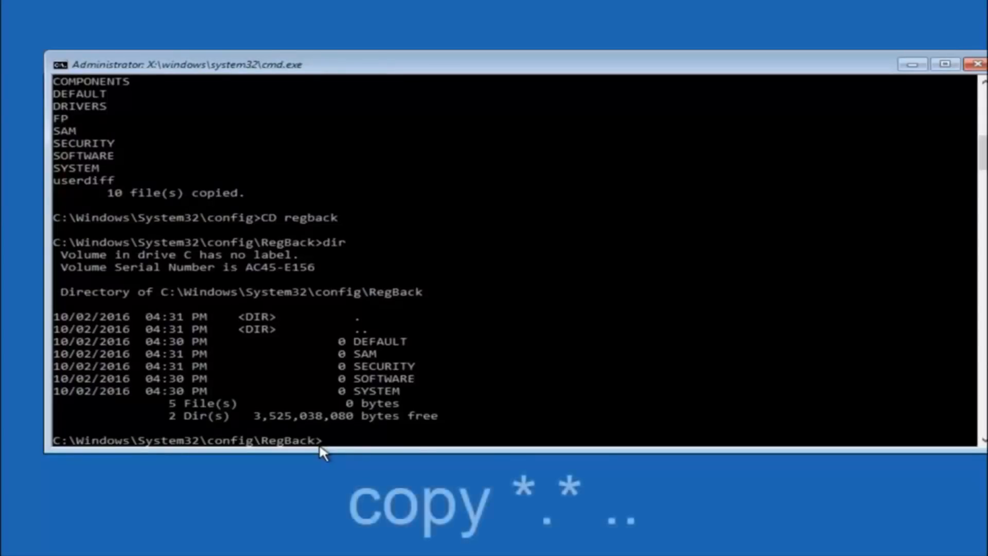
Run copy *.* .. to copy the RegBack files up into config, answering A (All) to overwrite
type("copy")
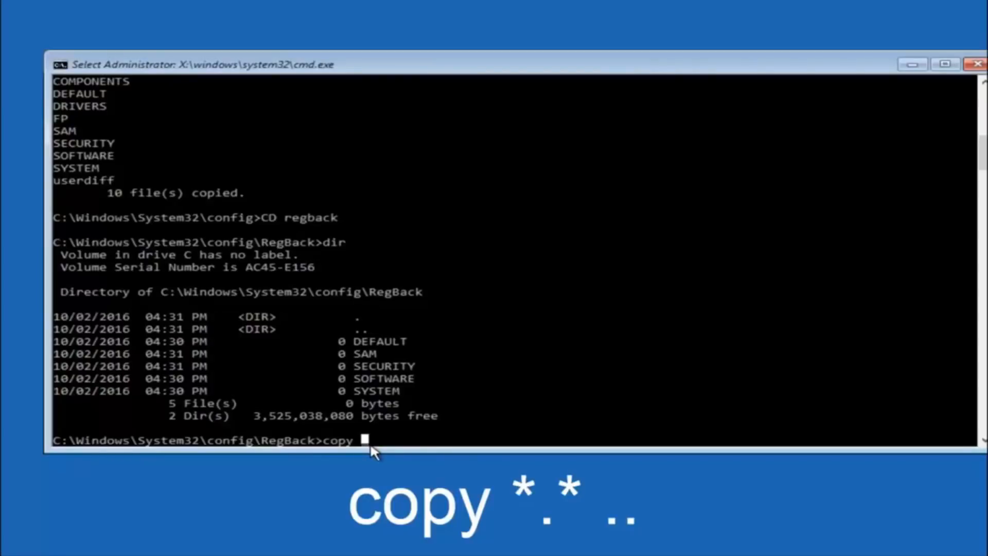
type("*.")
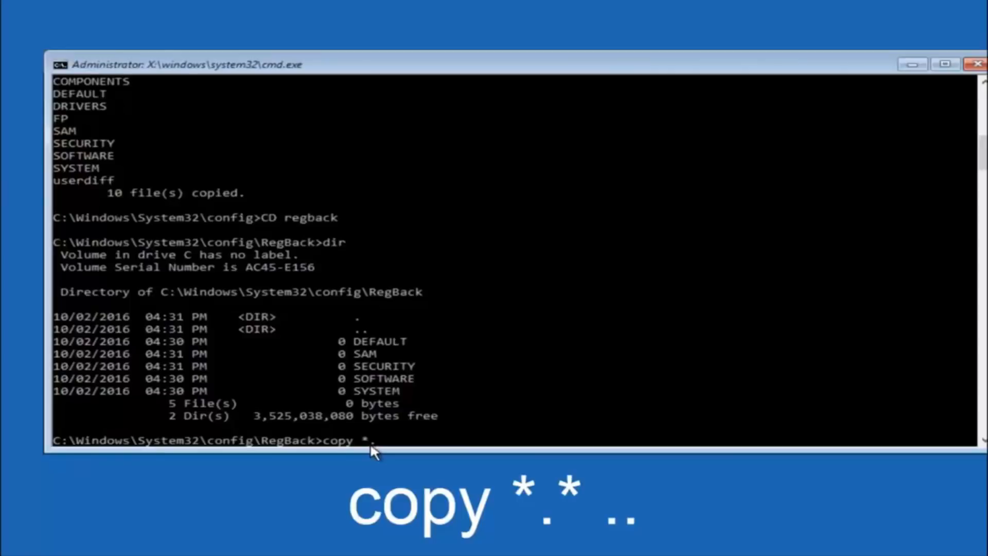
type("*")
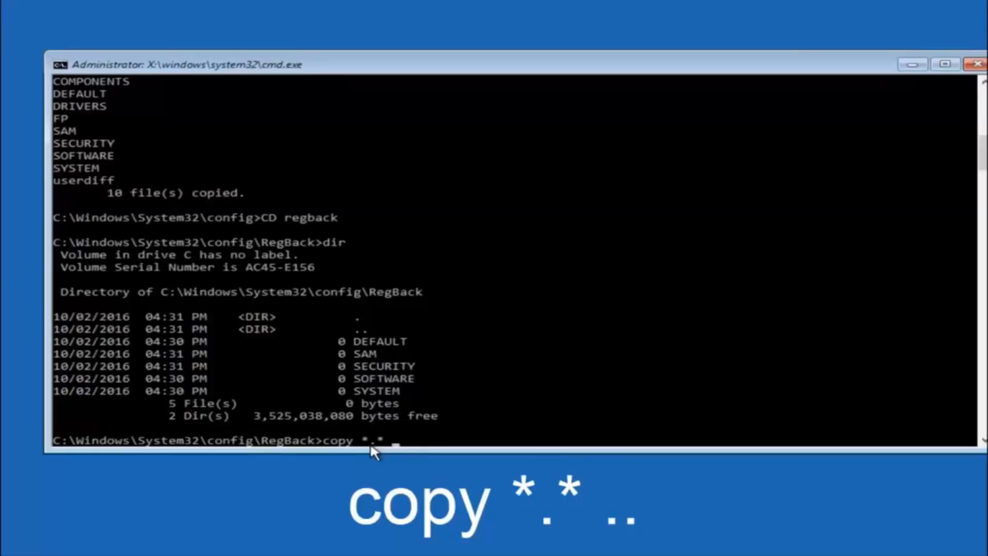
type("..")
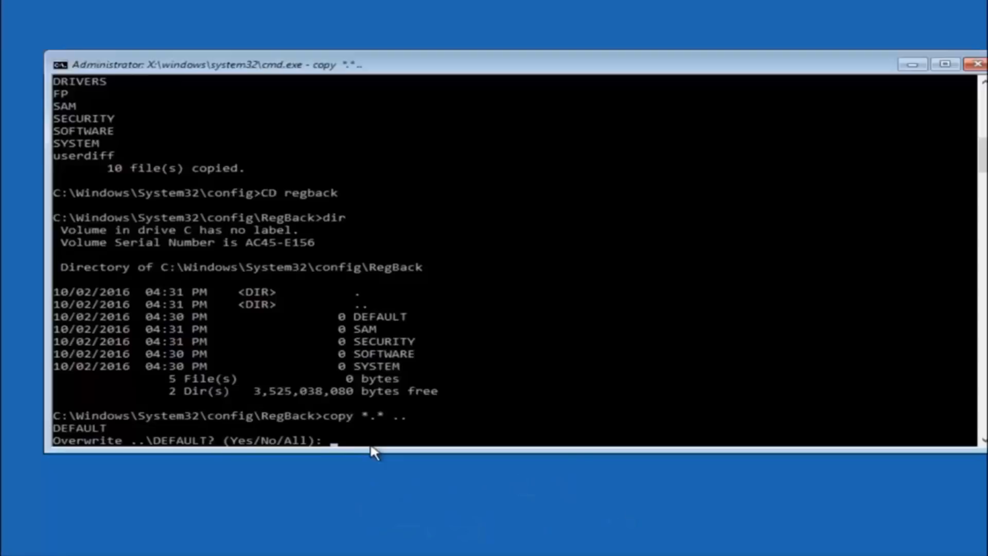
key("a")
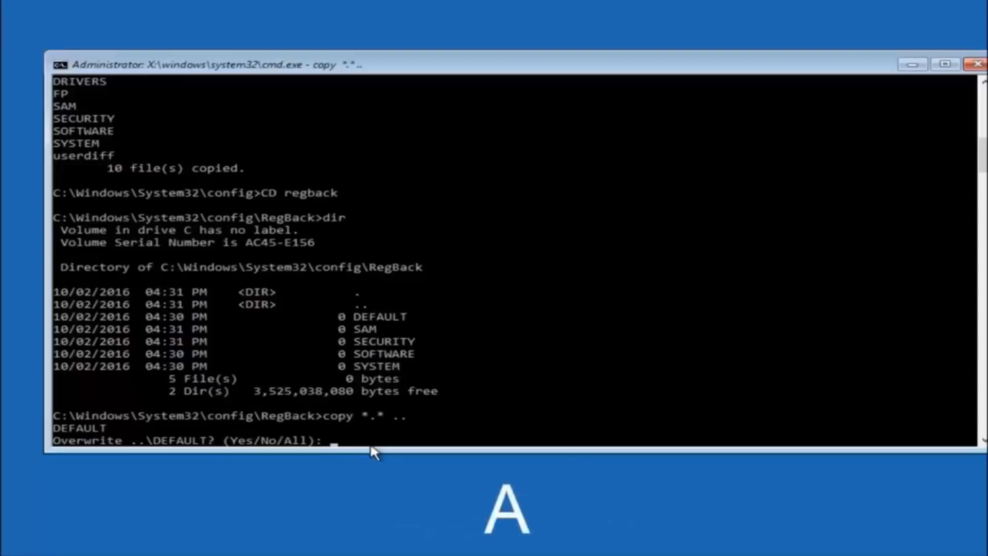
type("A")
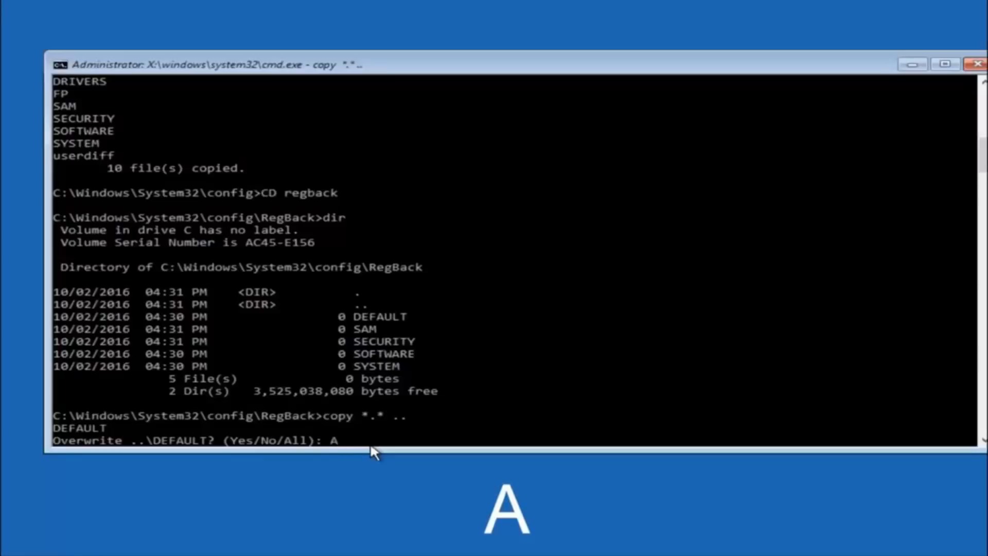